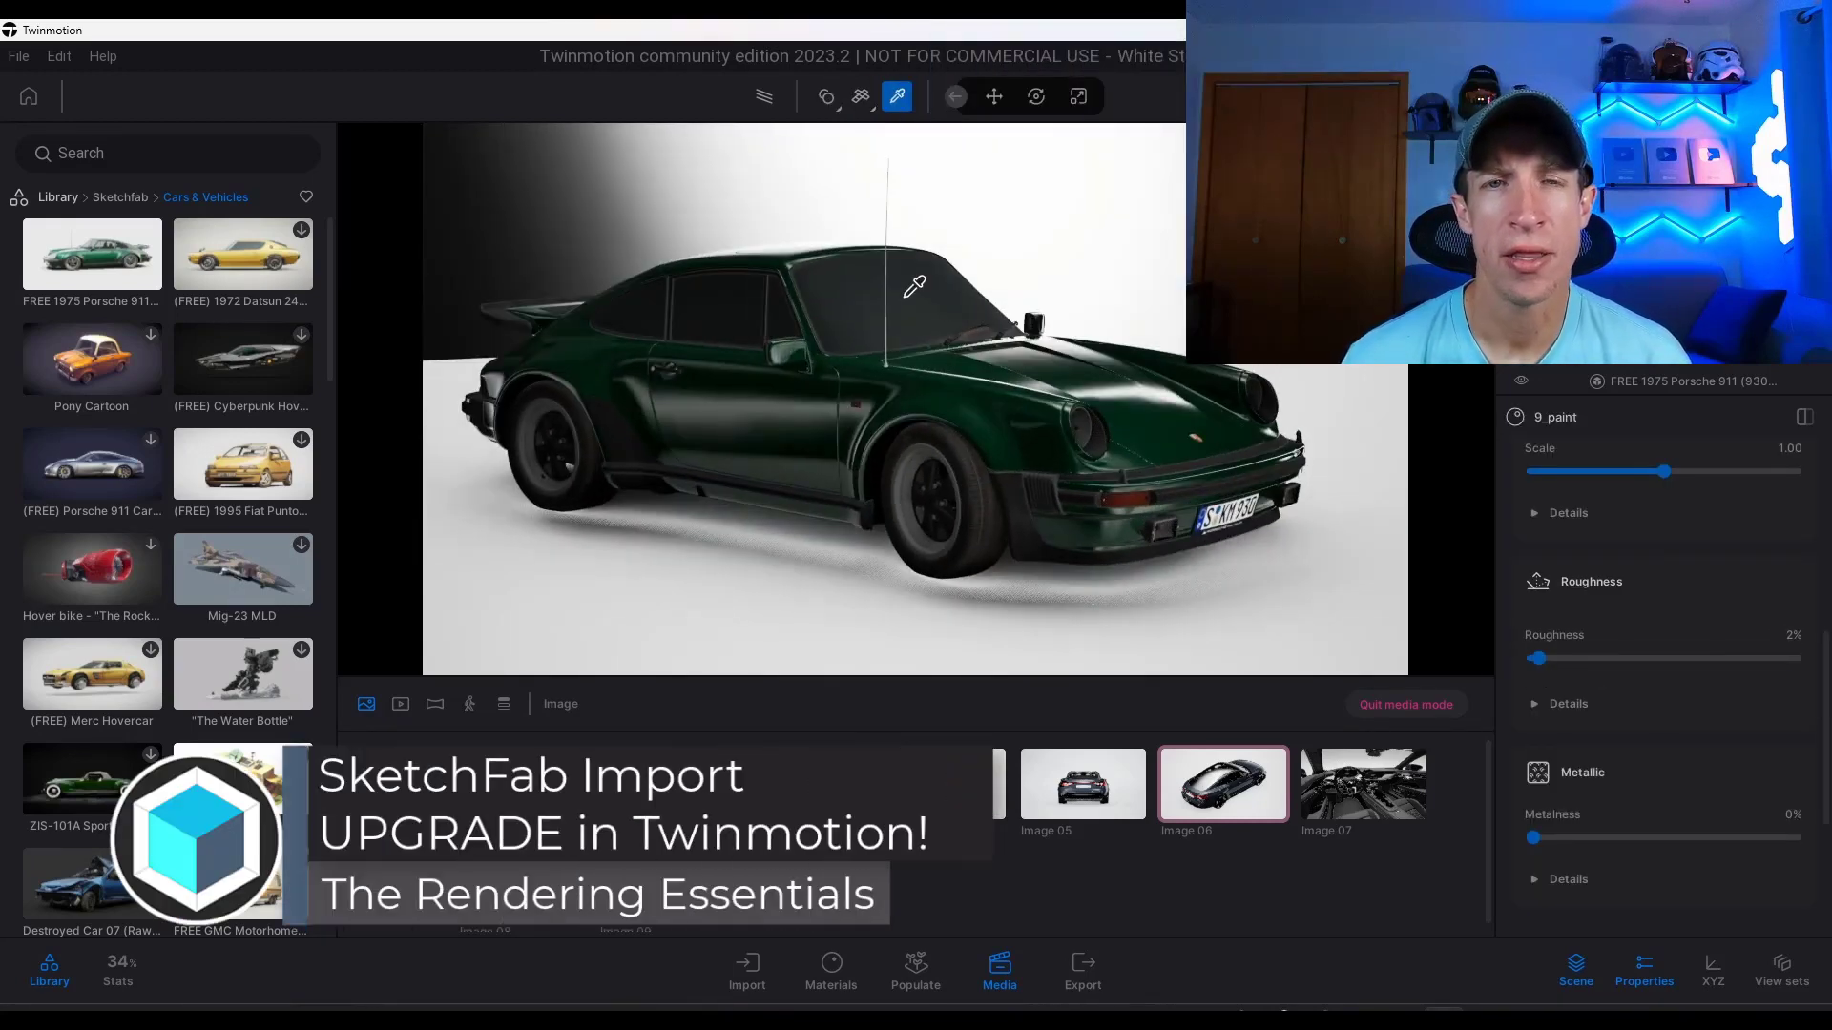
Leave the green Porsche render and show Twinmotion's page in the Epic Games Launcher.
left_click(830, 970)
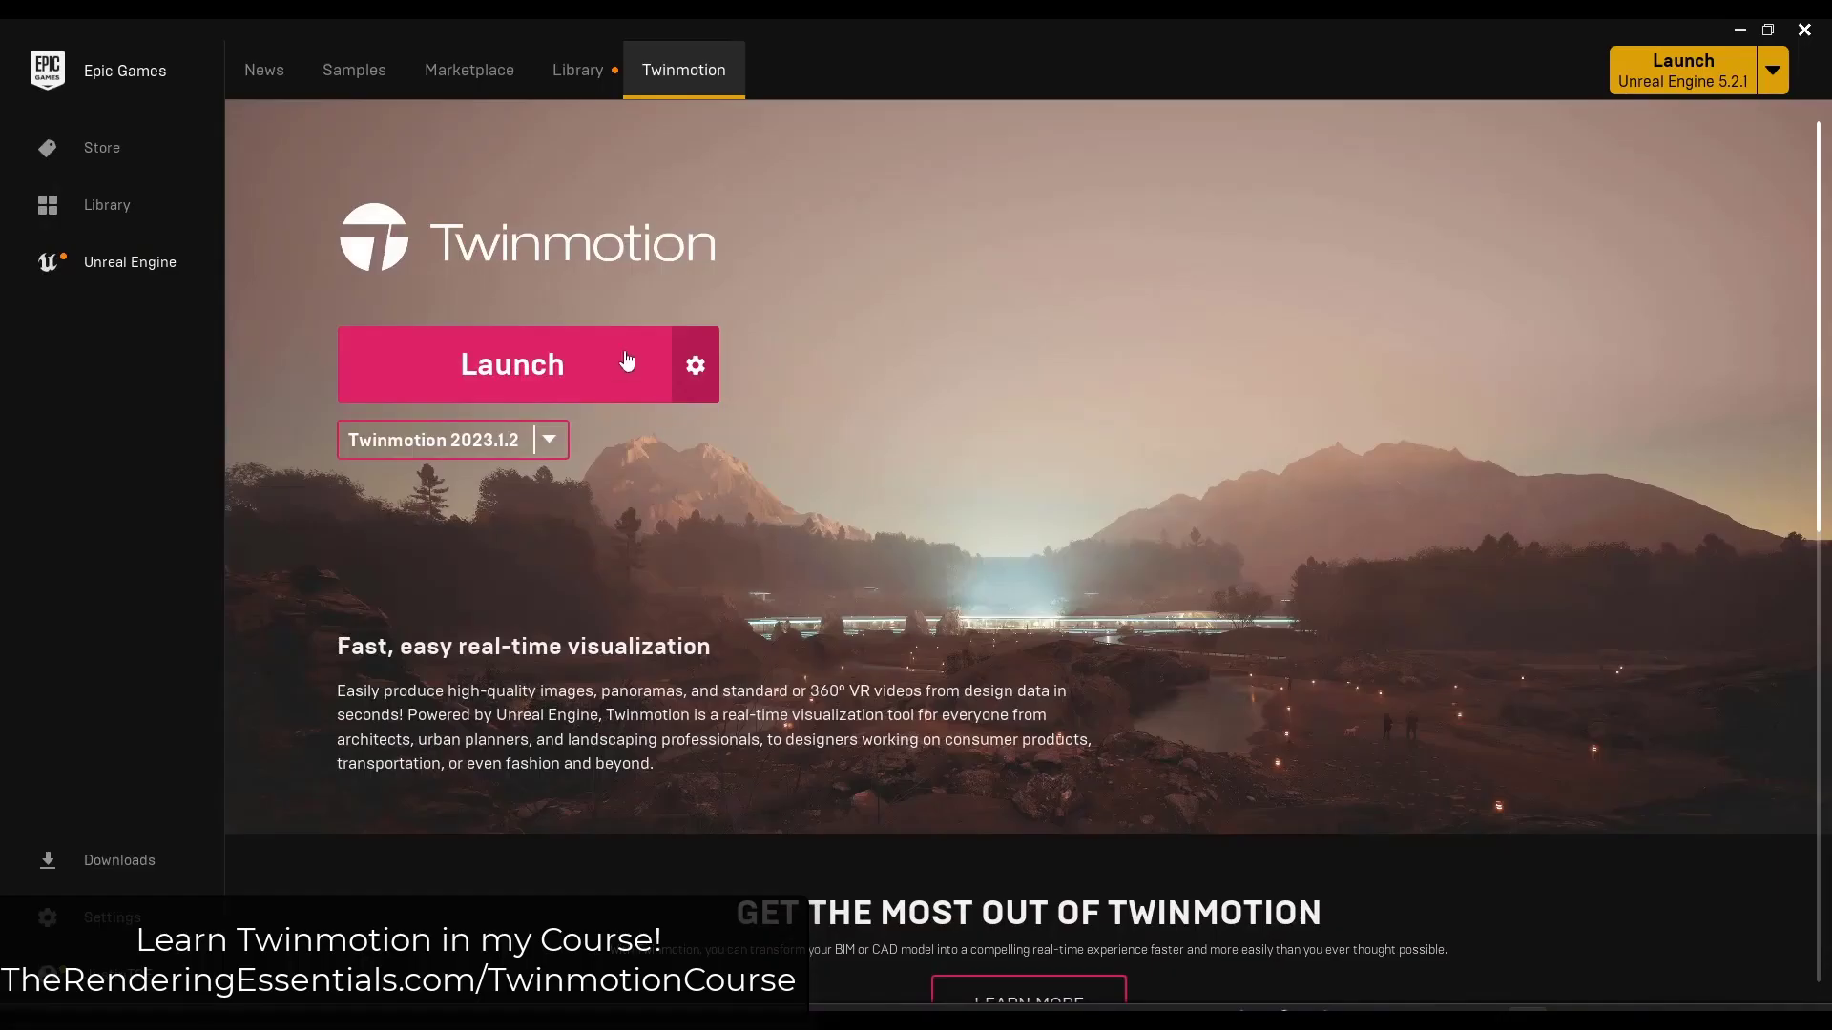
mouse_move(574, 544)
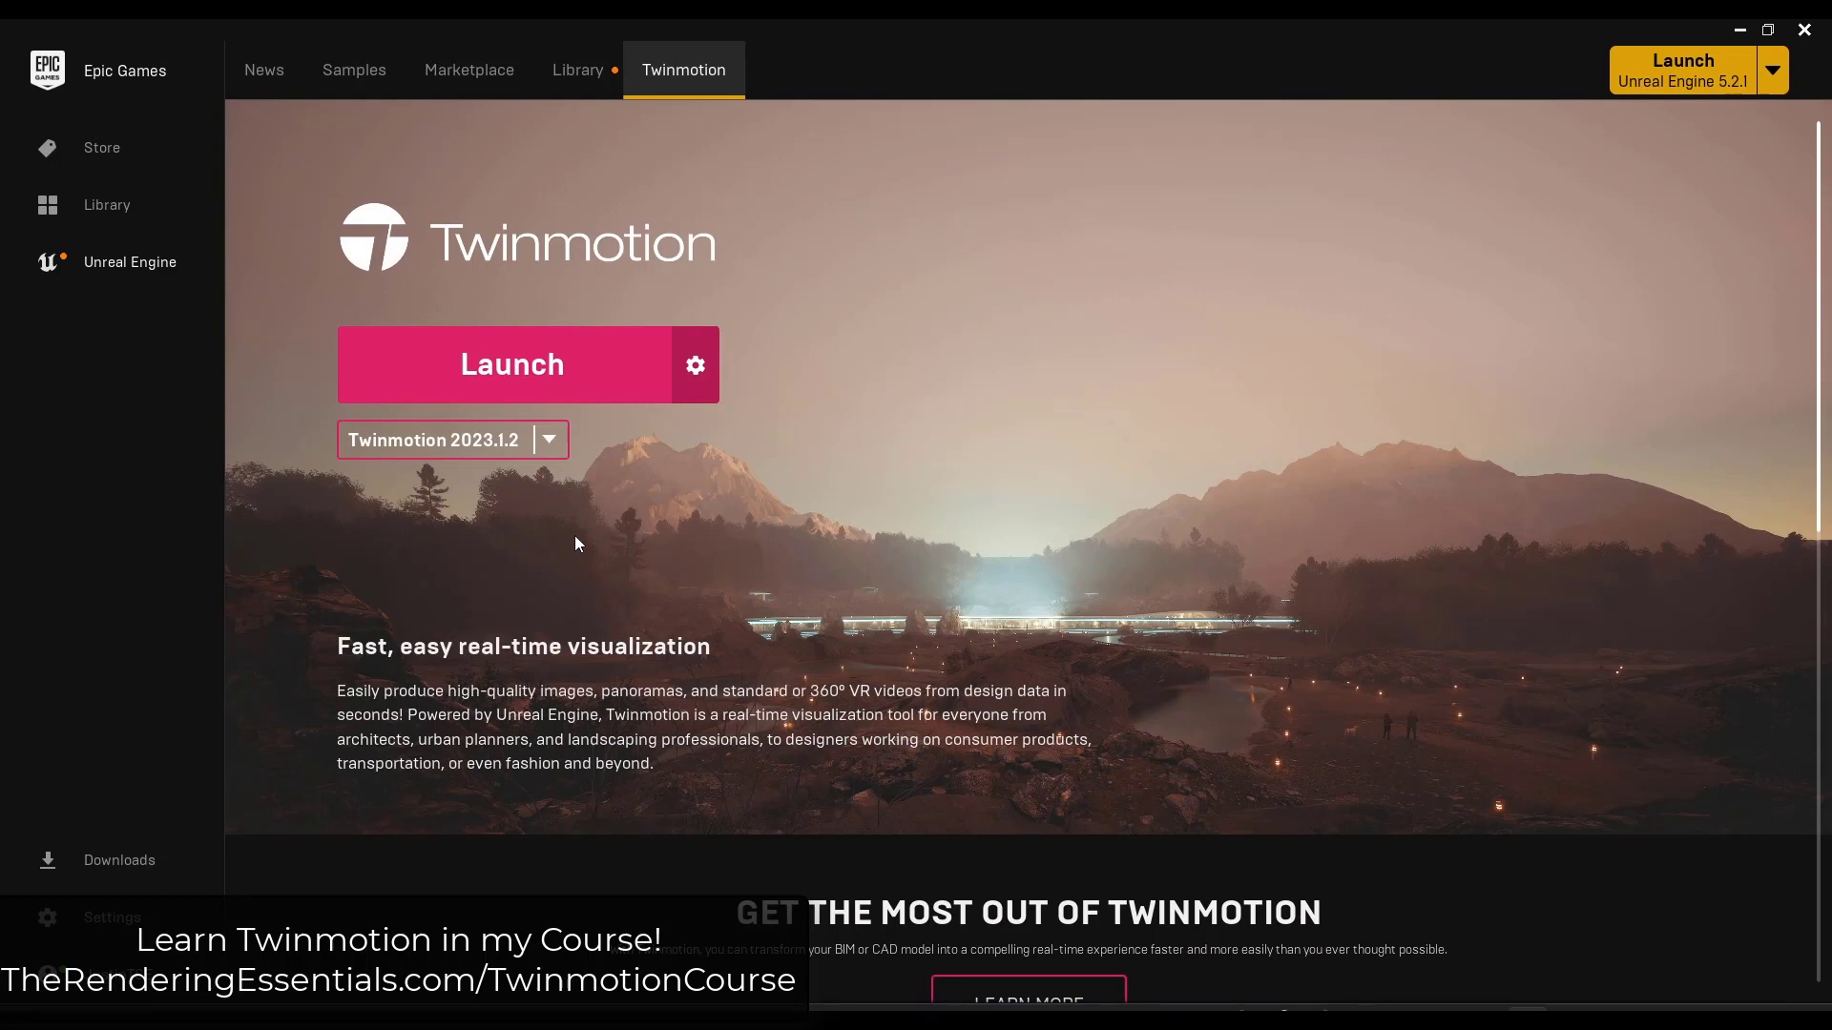
Select Twinmotion Community Edition 2023.2 Preview 1 from the installed versions list.
left_click(547, 441)
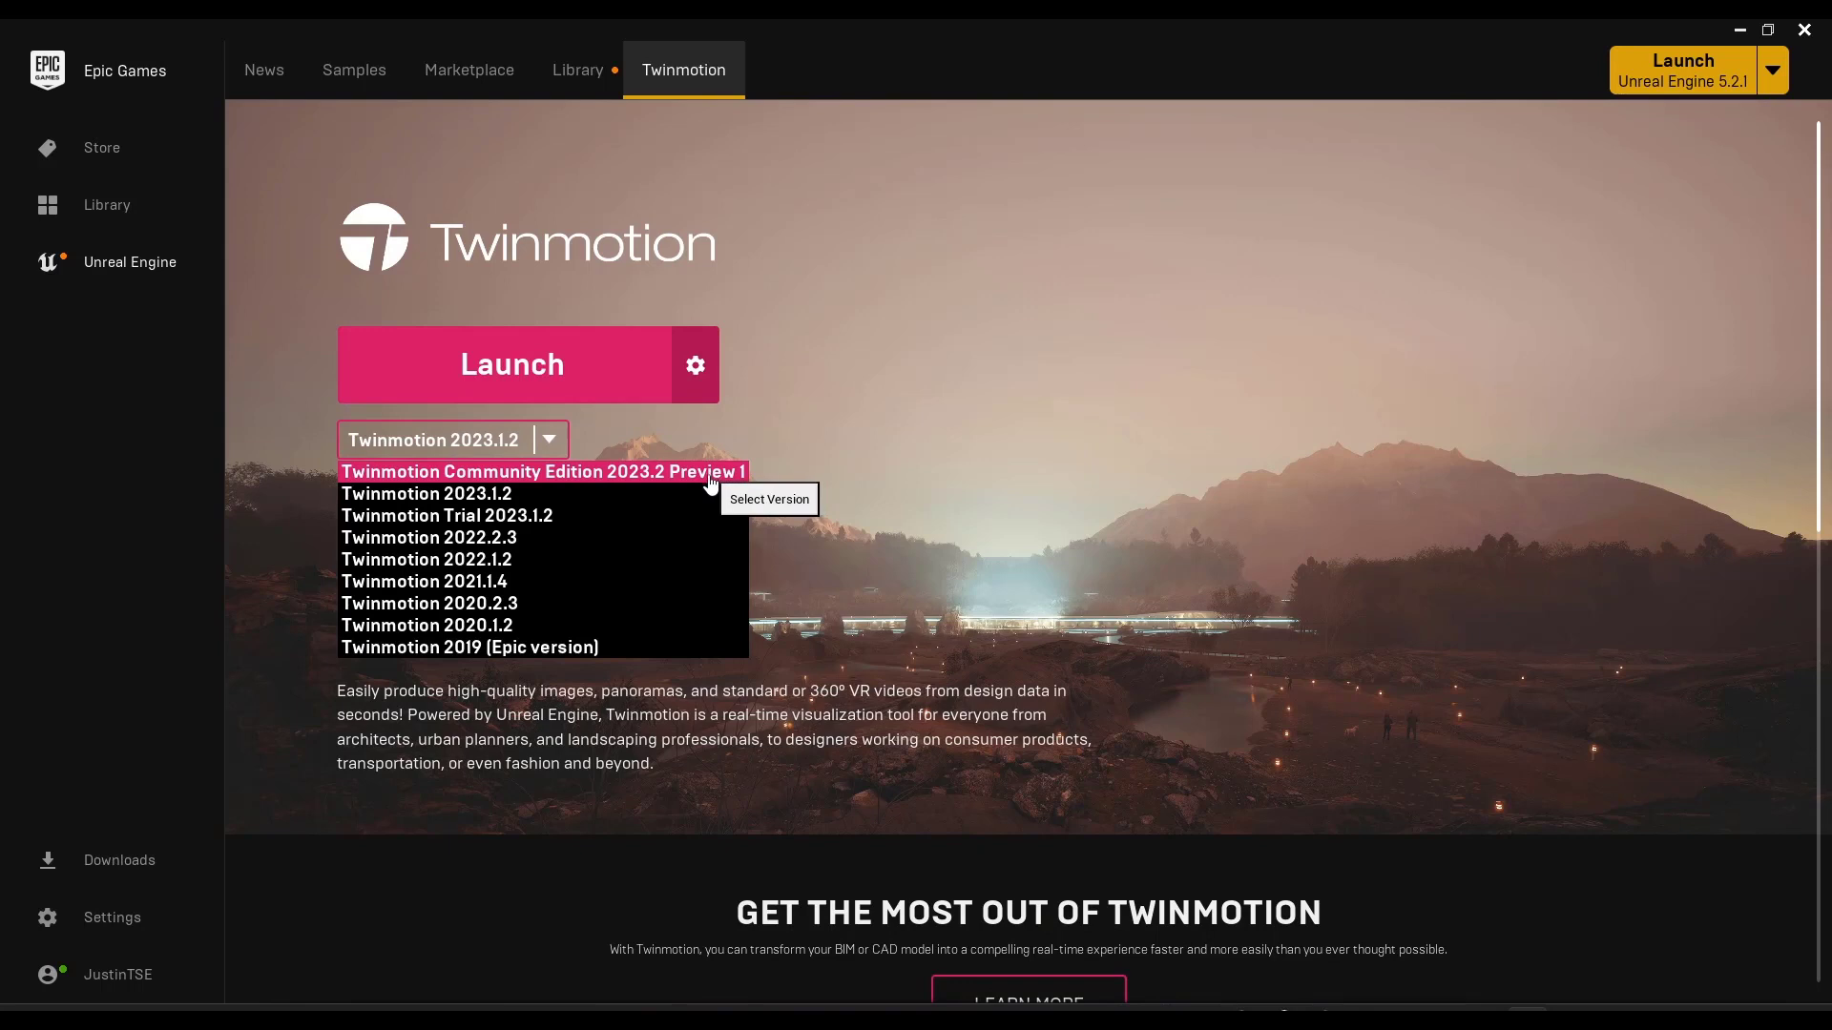
mouse_move(687, 482)
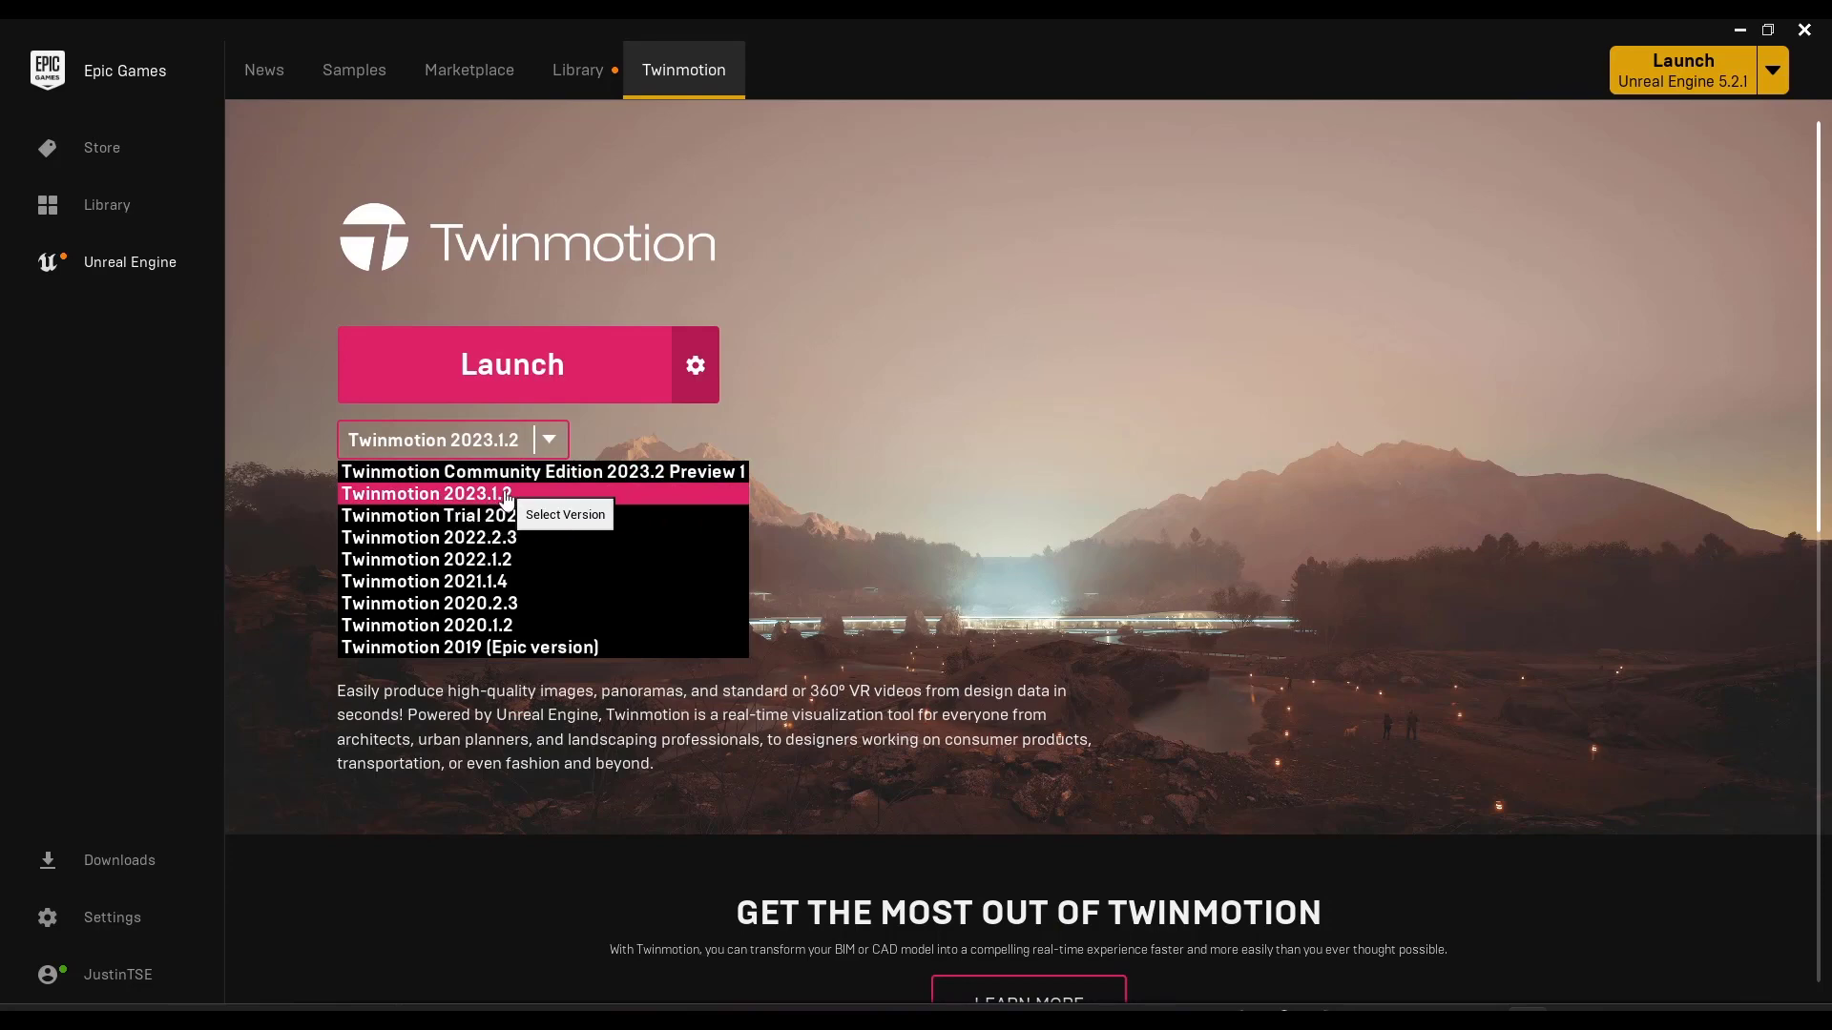
mouse_move(584, 479)
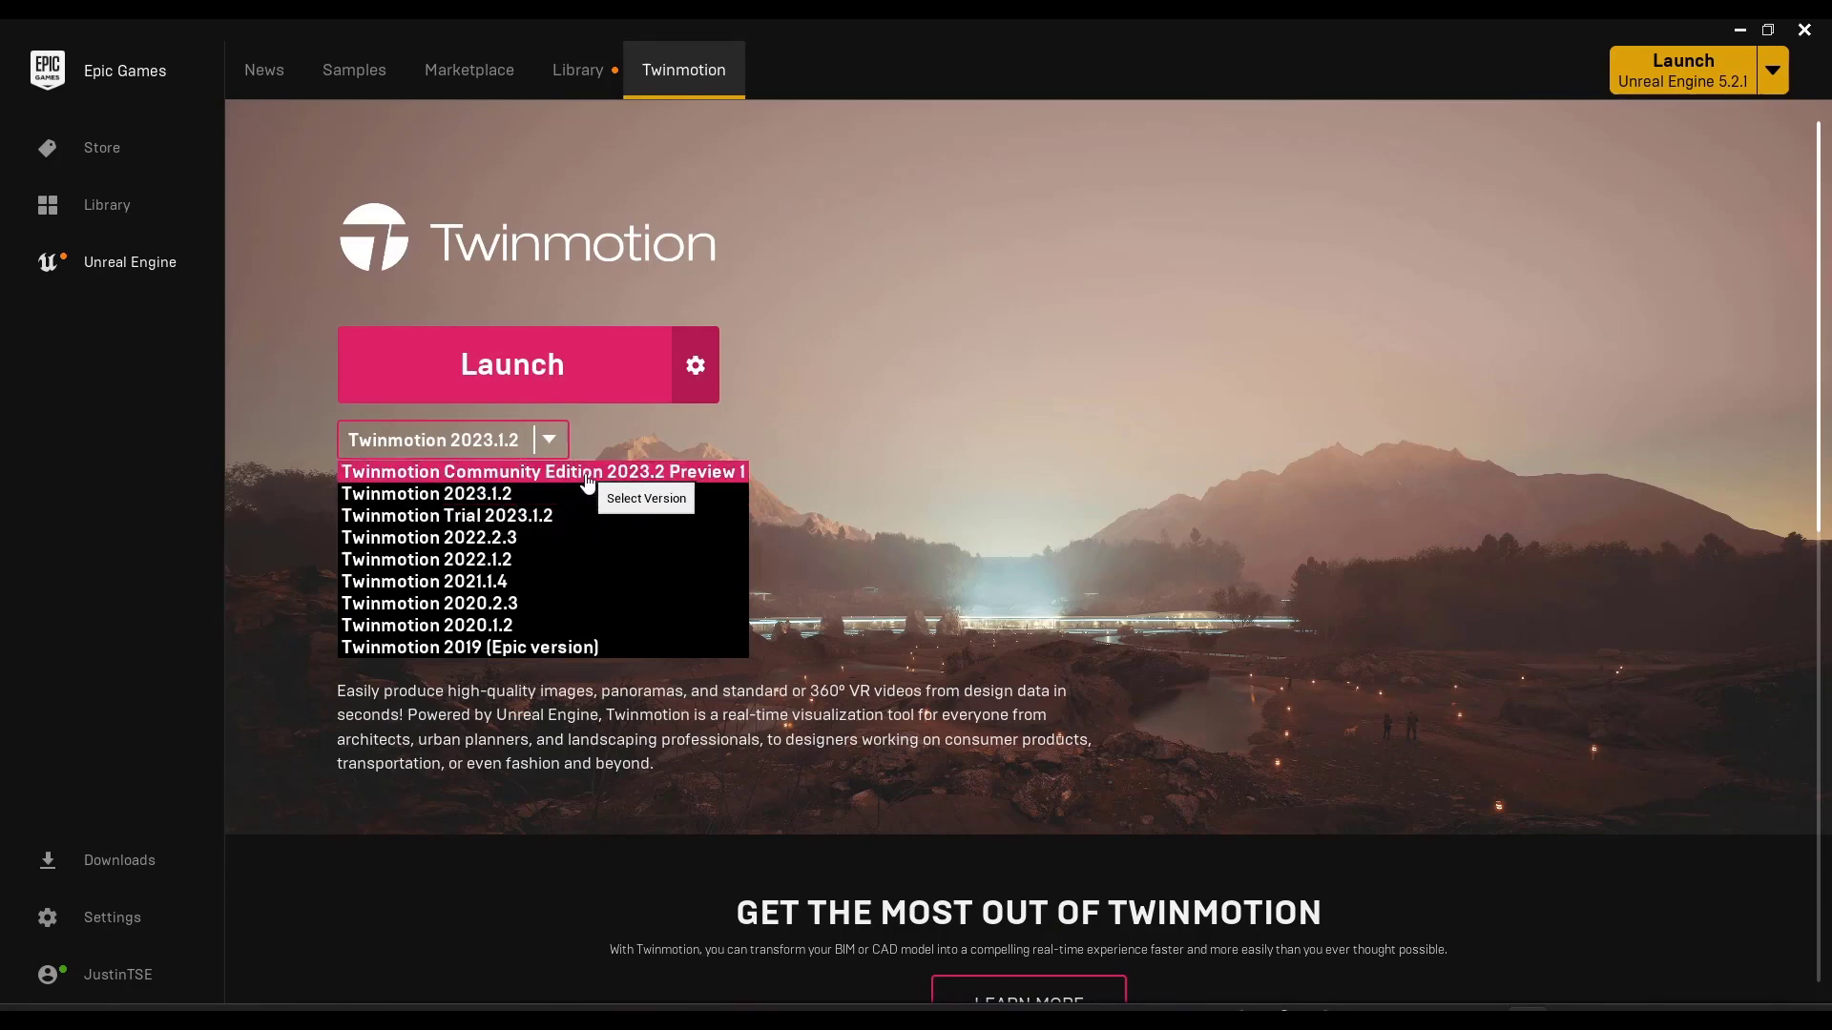
left_click(540, 472)
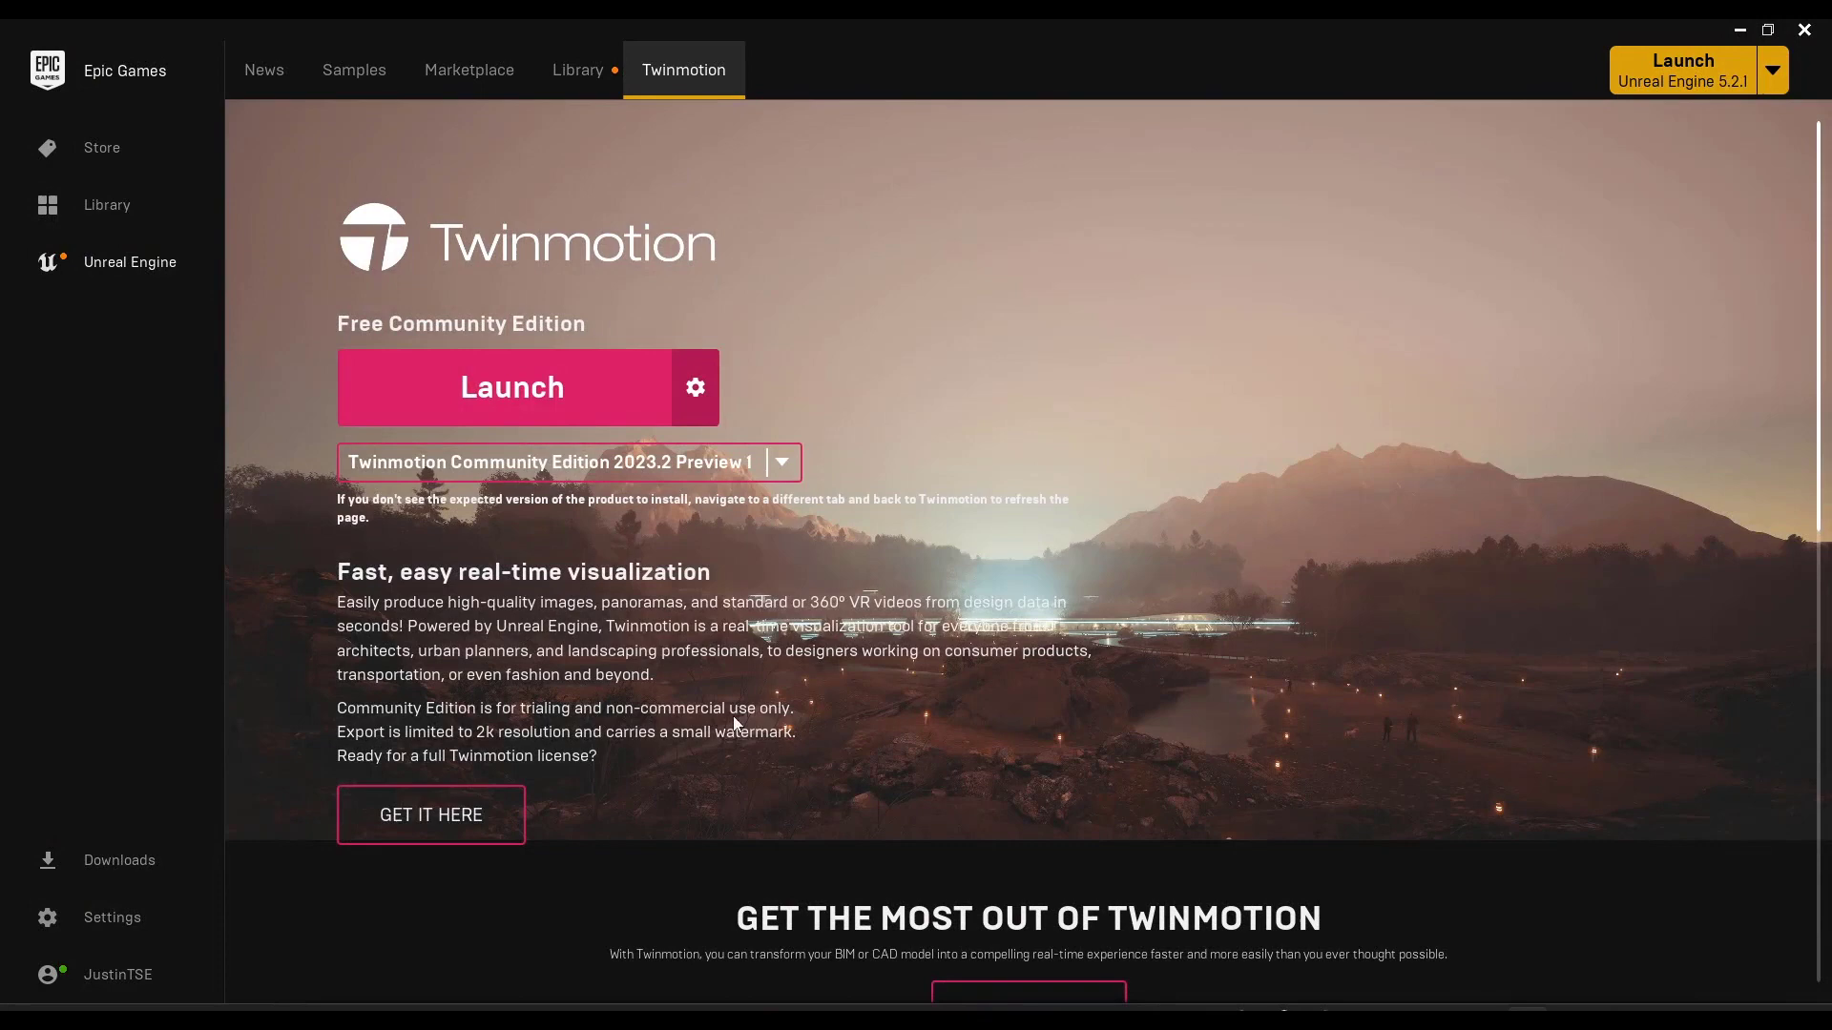
mouse_move(1105, 433)
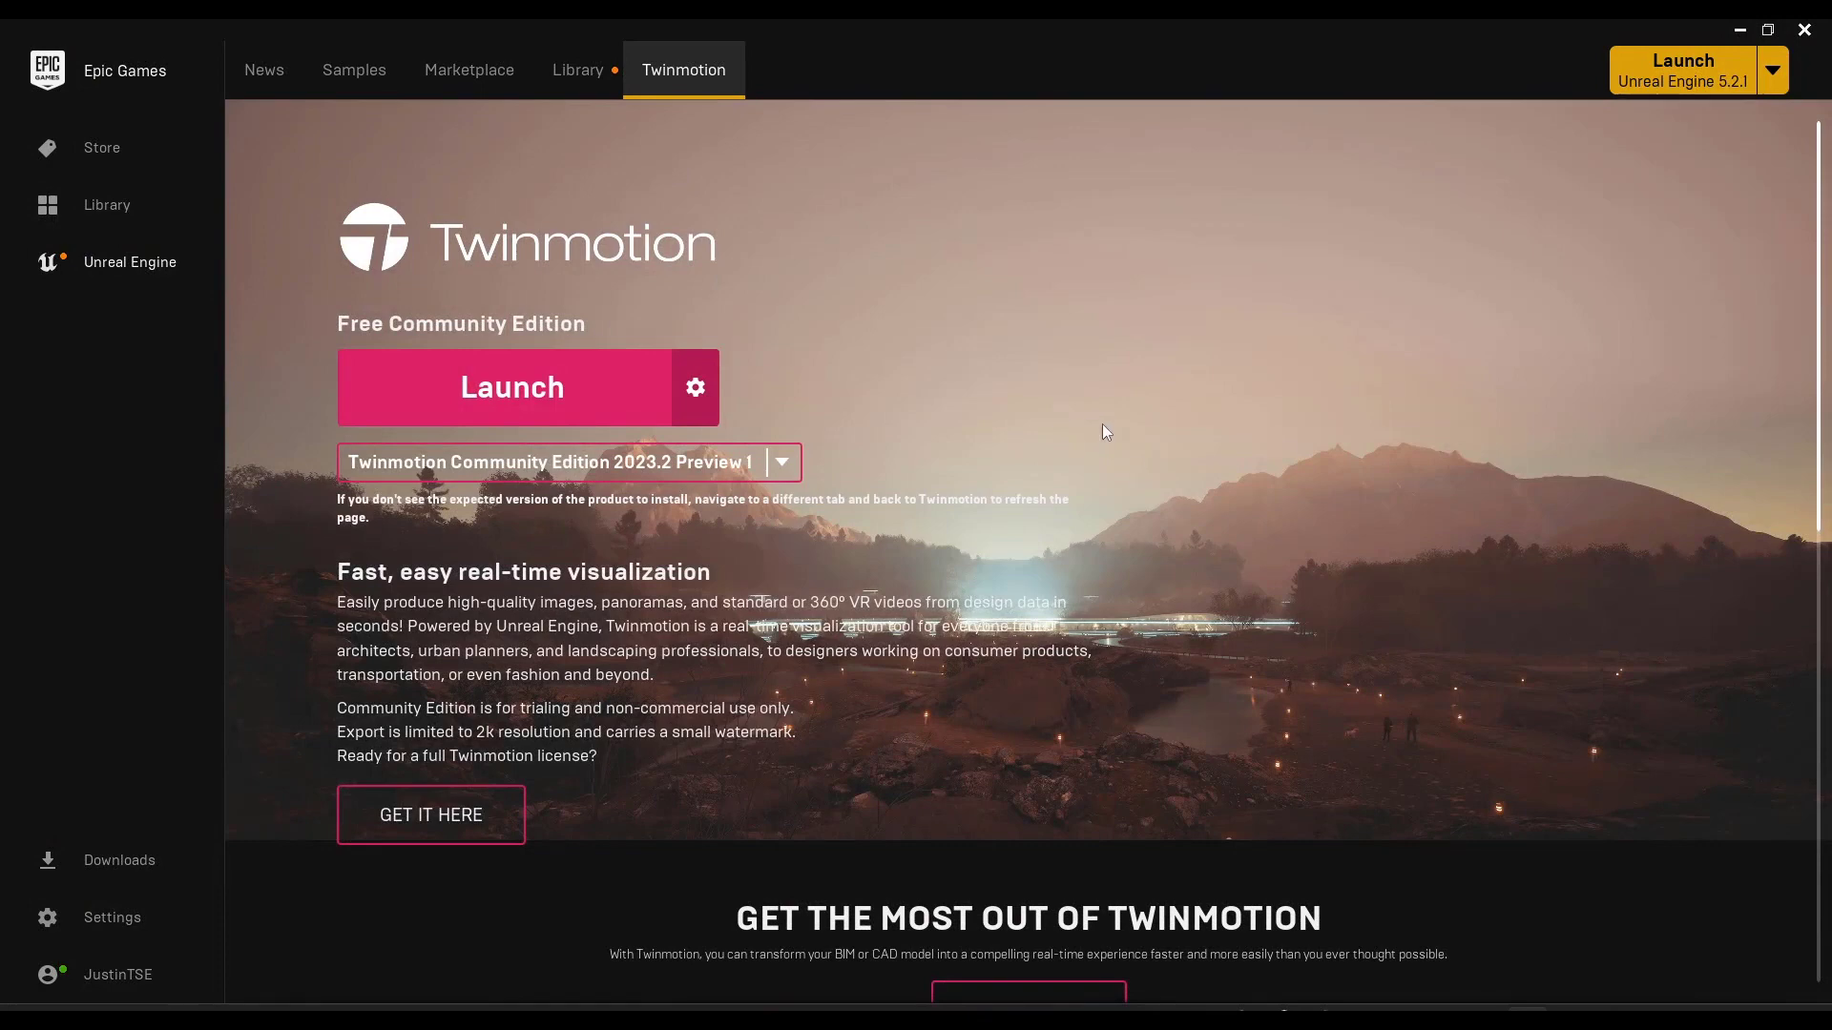
mouse_move(1402, 230)
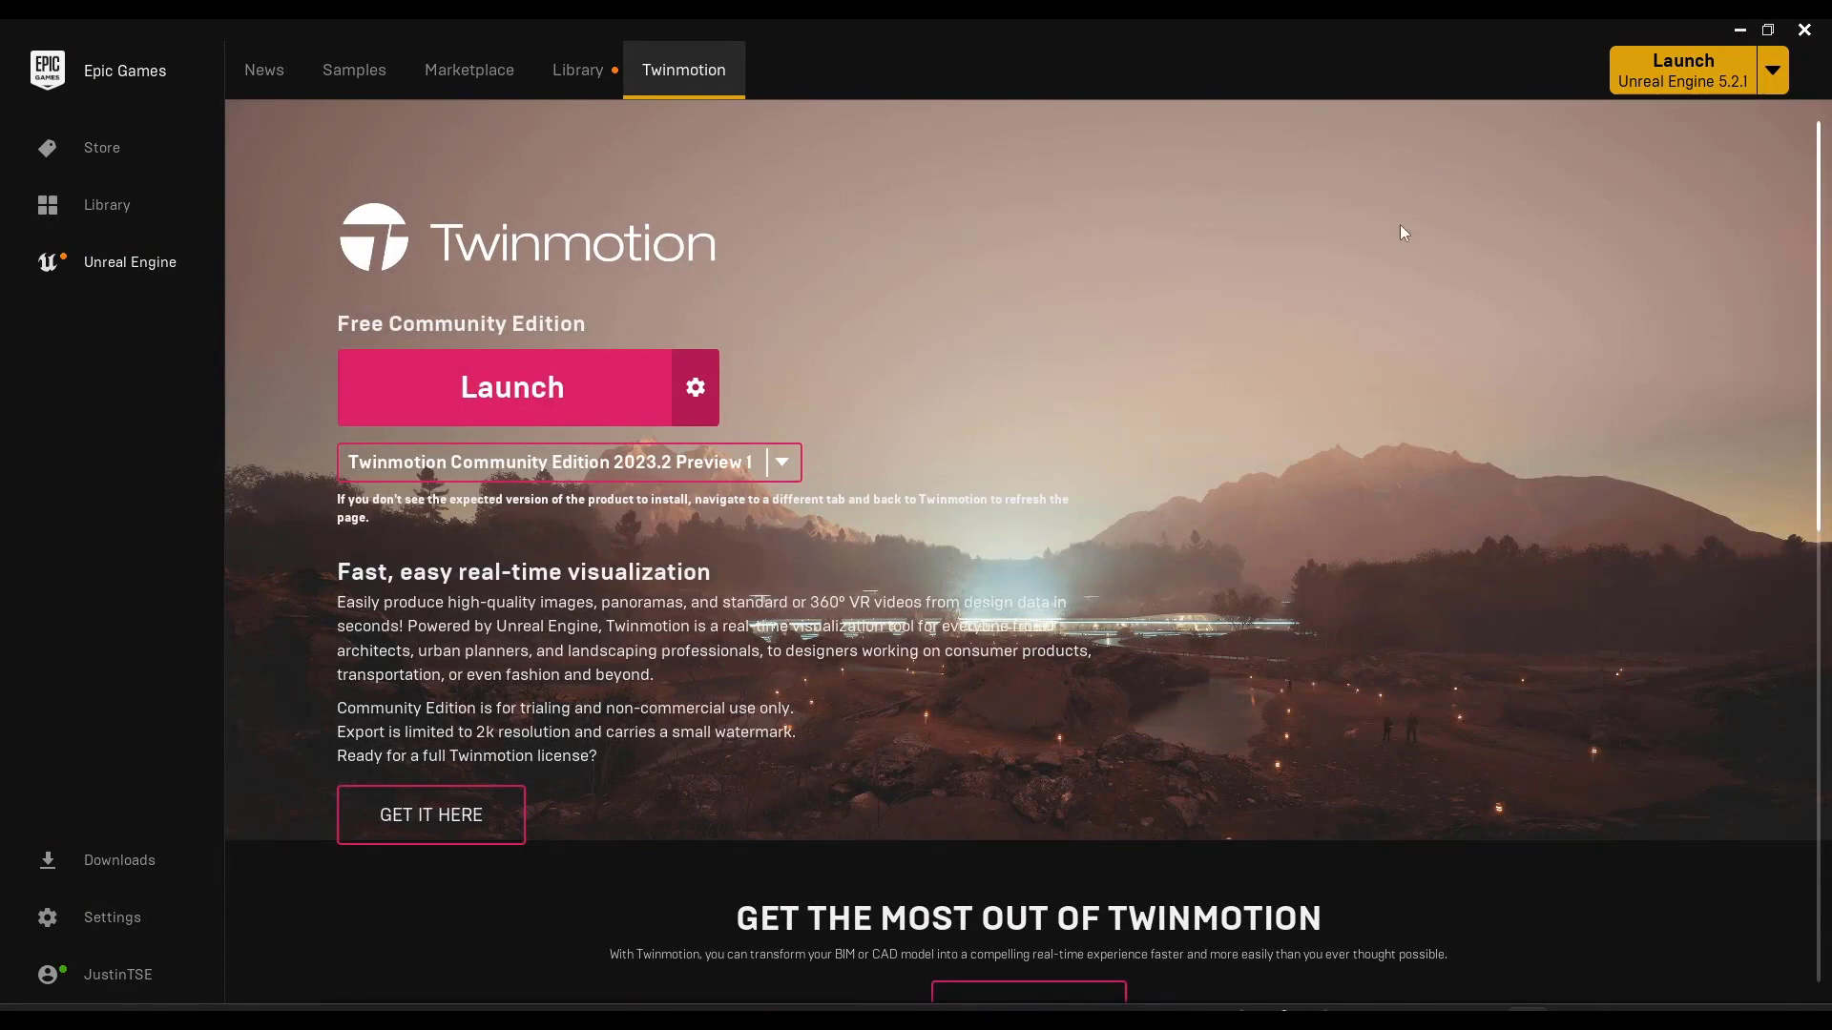
mouse_move(1343, 290)
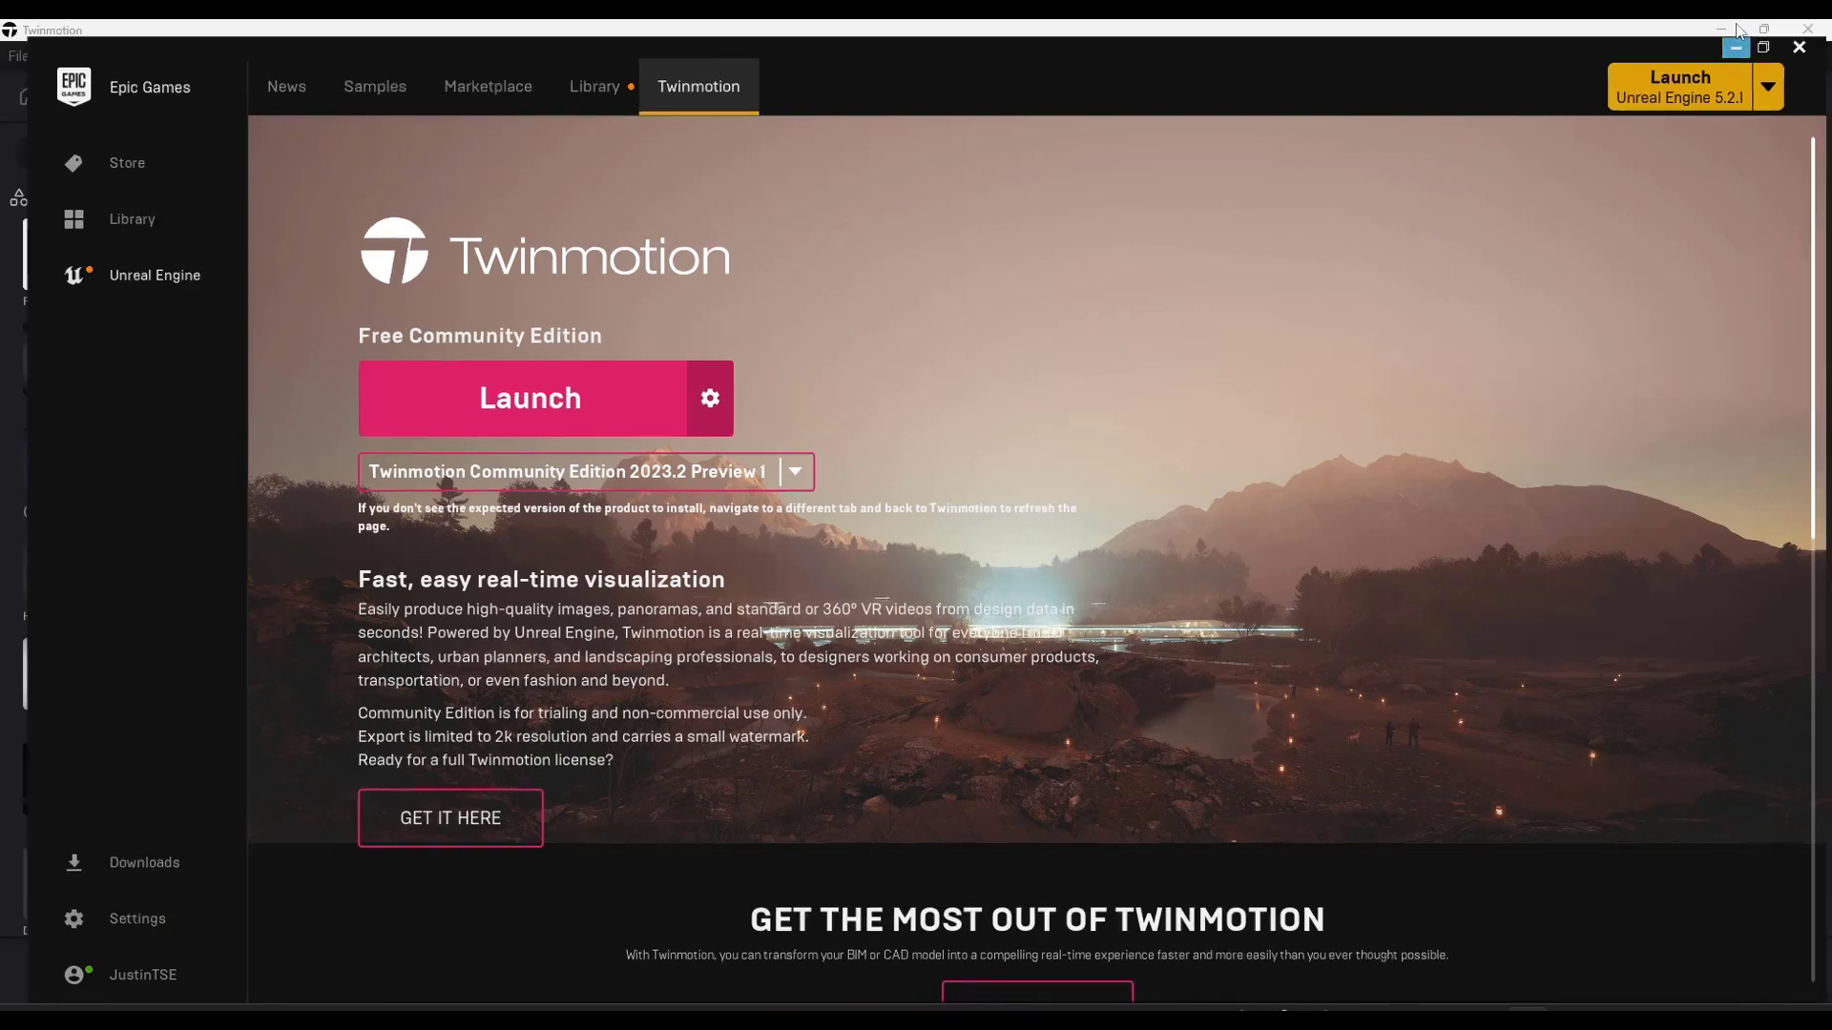
Browse the Library to Sketchfab > Cars & Vehicles for the FREE 1975 Porsche 911 Turbo.
left_click(529, 397)
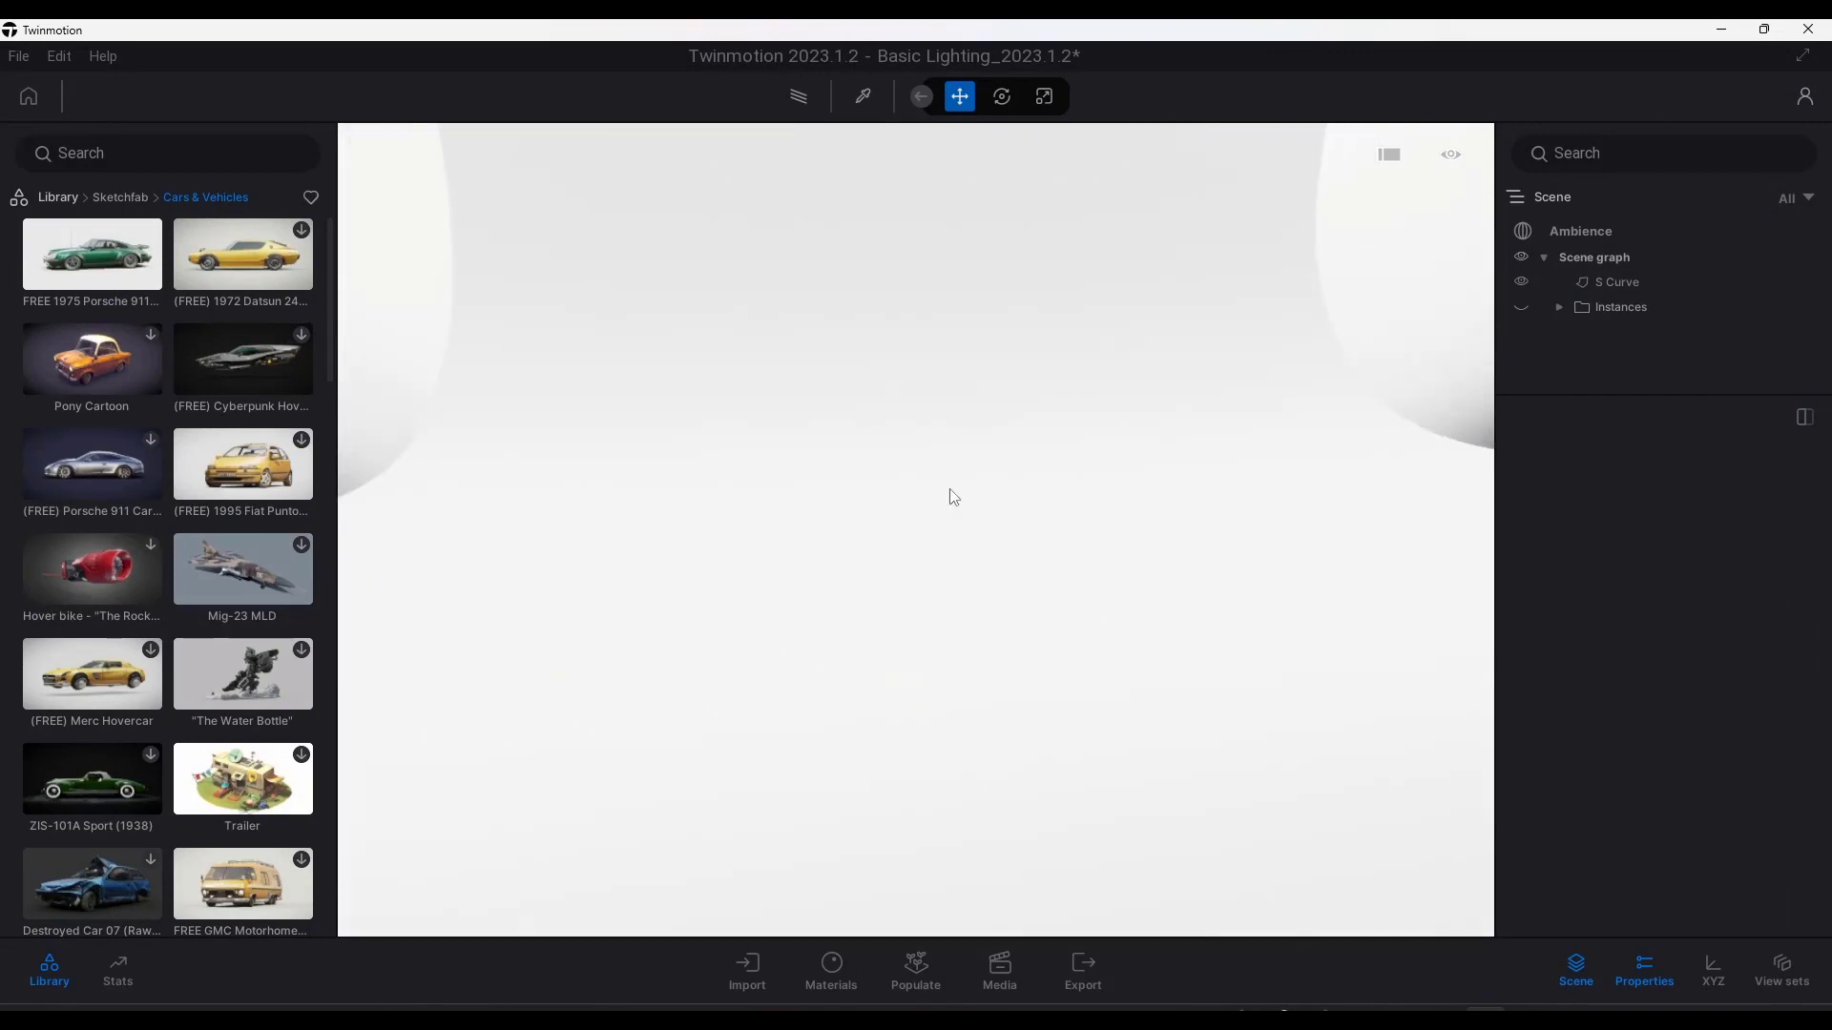
left_click(118, 196)
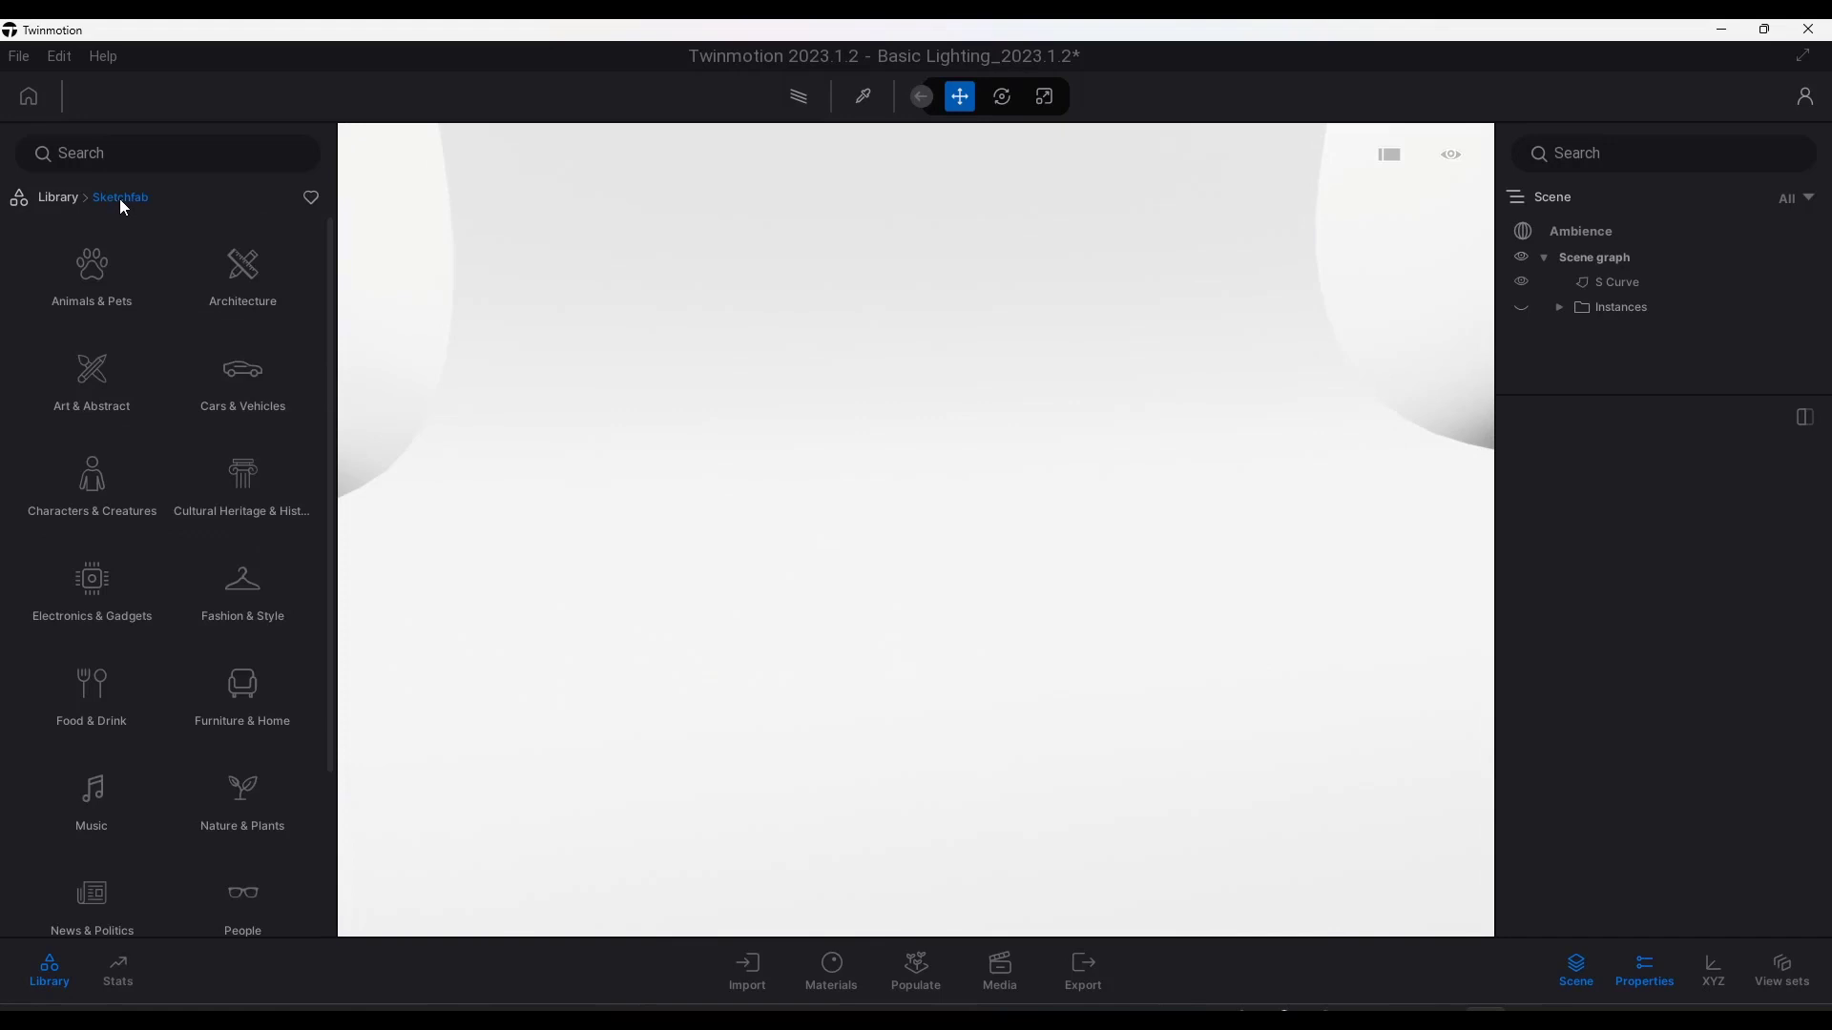
left_click(56, 197)
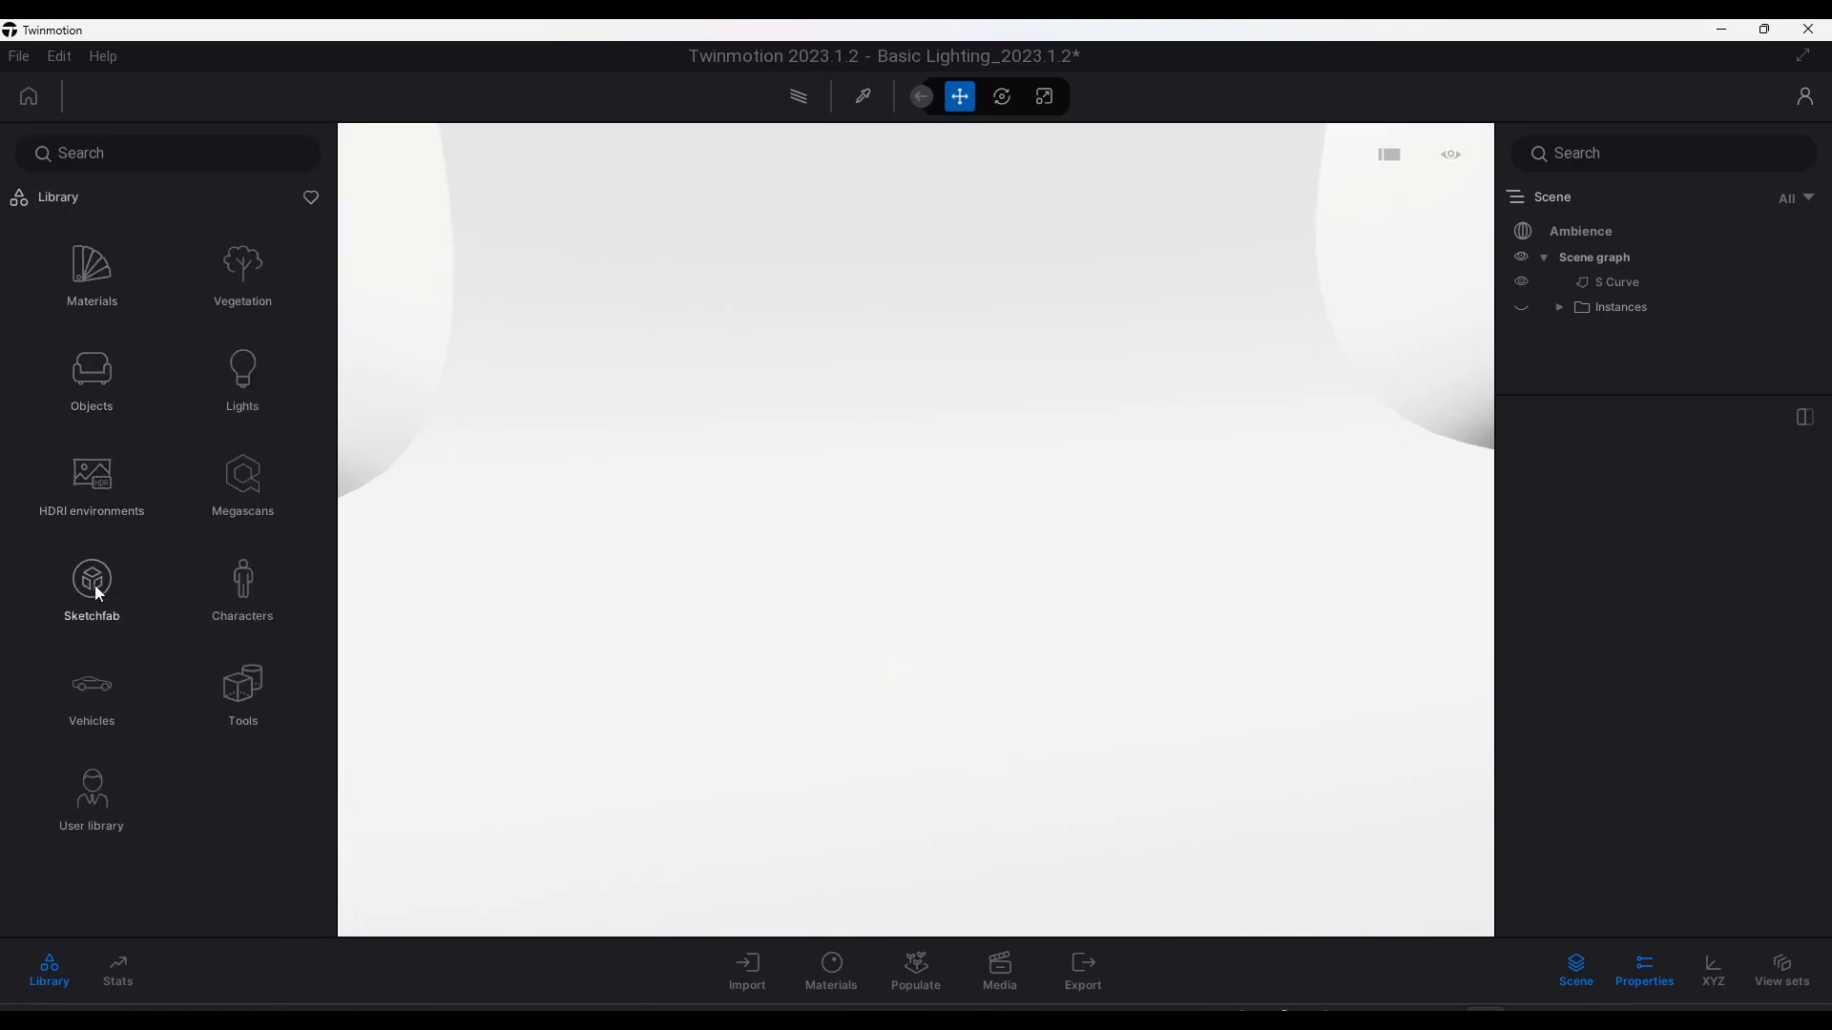
left_click(92, 582)
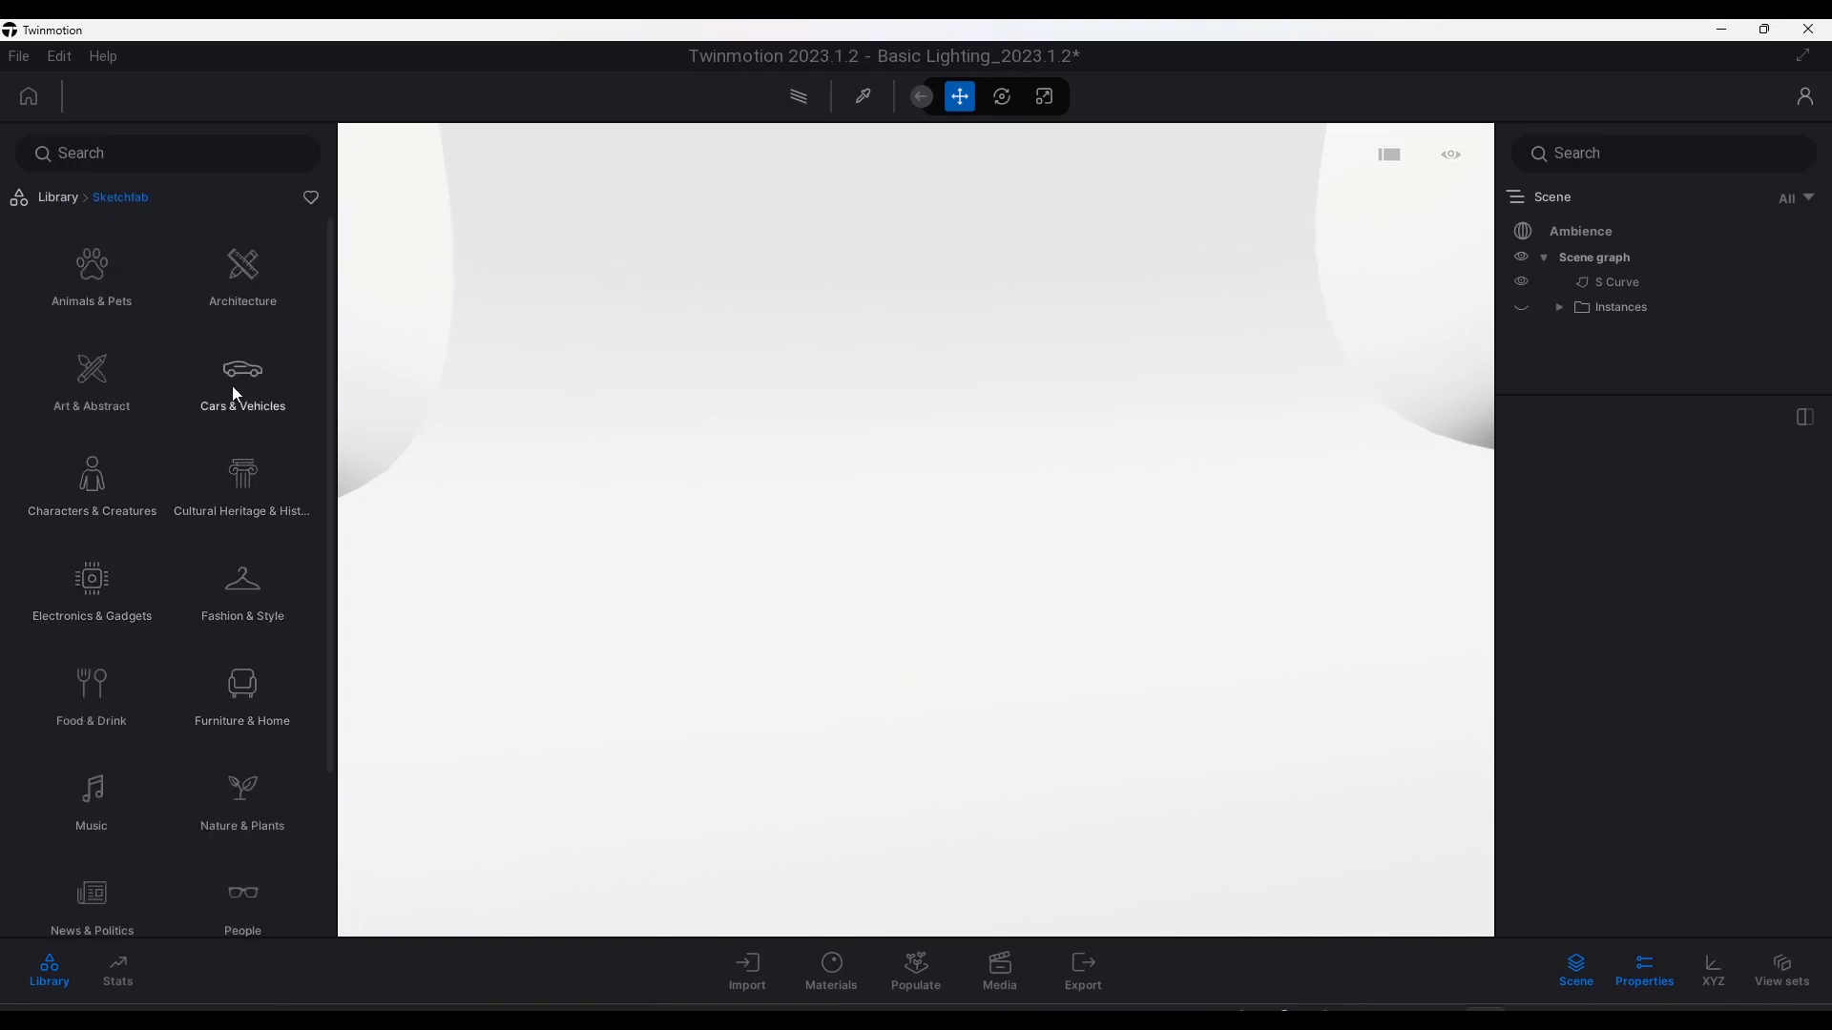
left_click(242, 380)
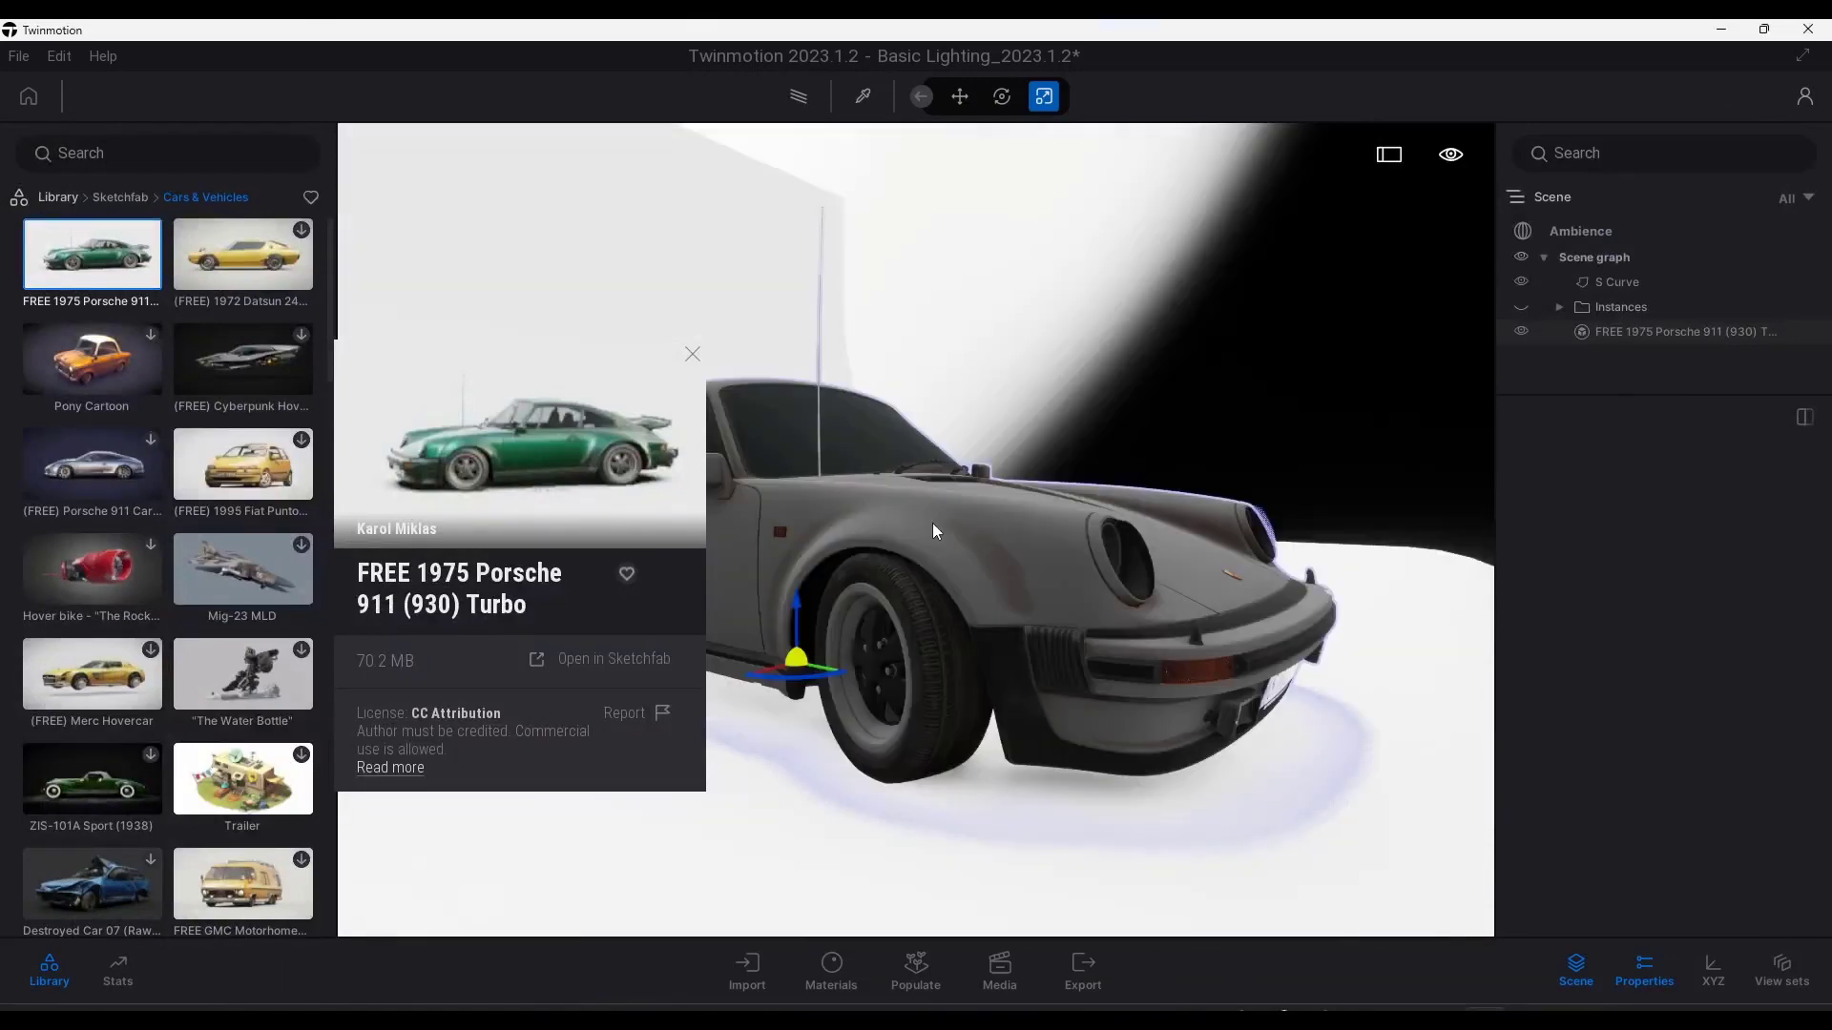
Dismiss the Porsche's info card so the full imported car shows in the viewport.
left_click(691, 355)
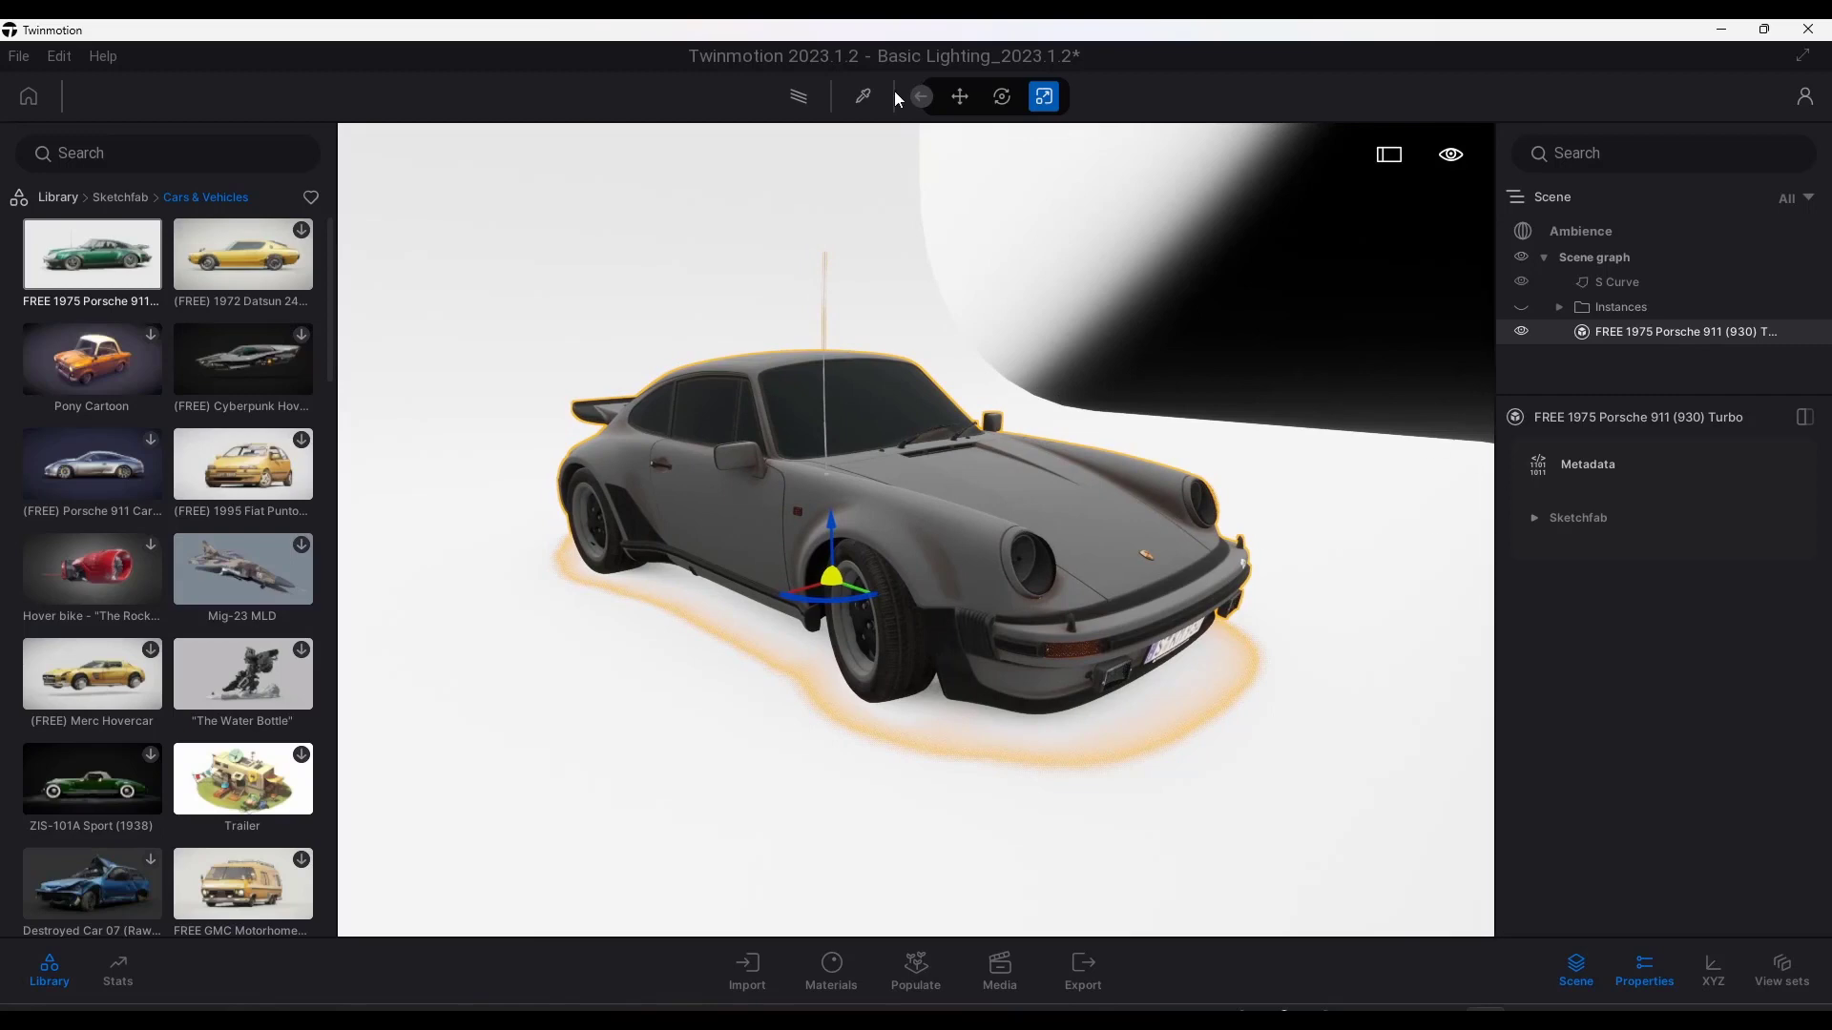
Lower the body paint's 10_coat roughness for a glossy finish and move to the White Studio project.
left_click(896, 97)
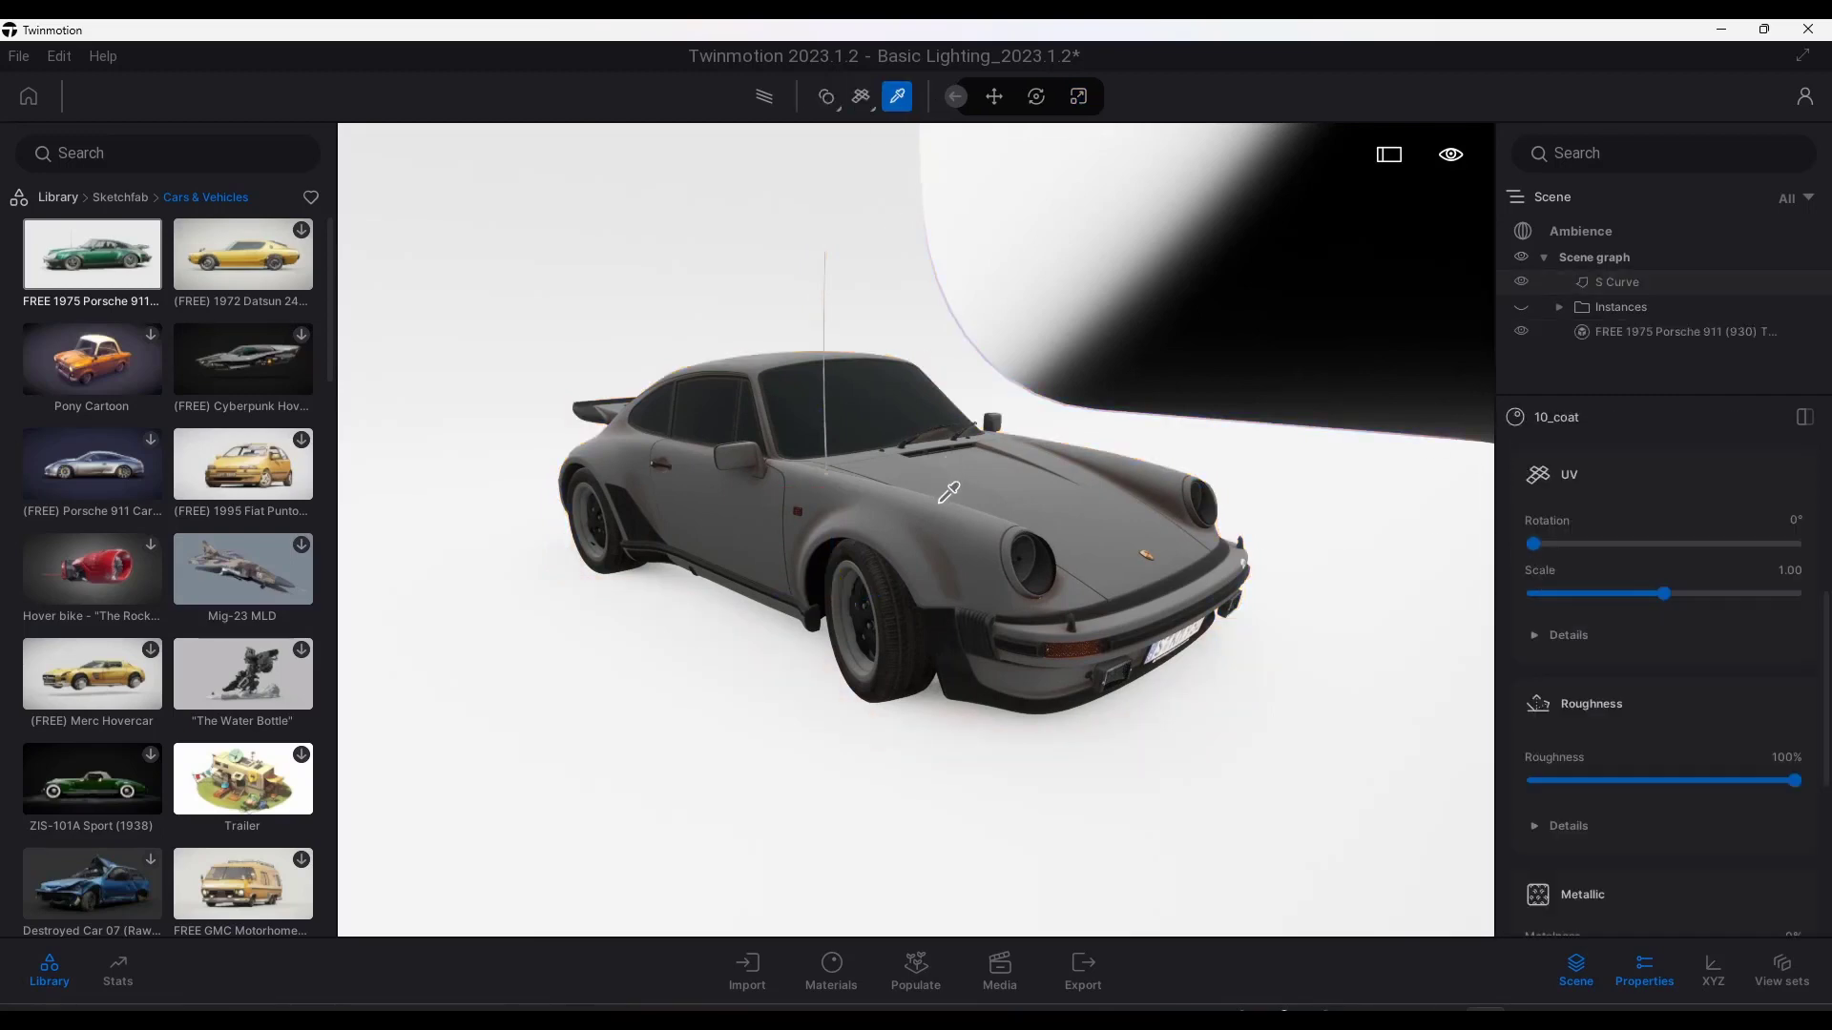
scroll("down", 3)
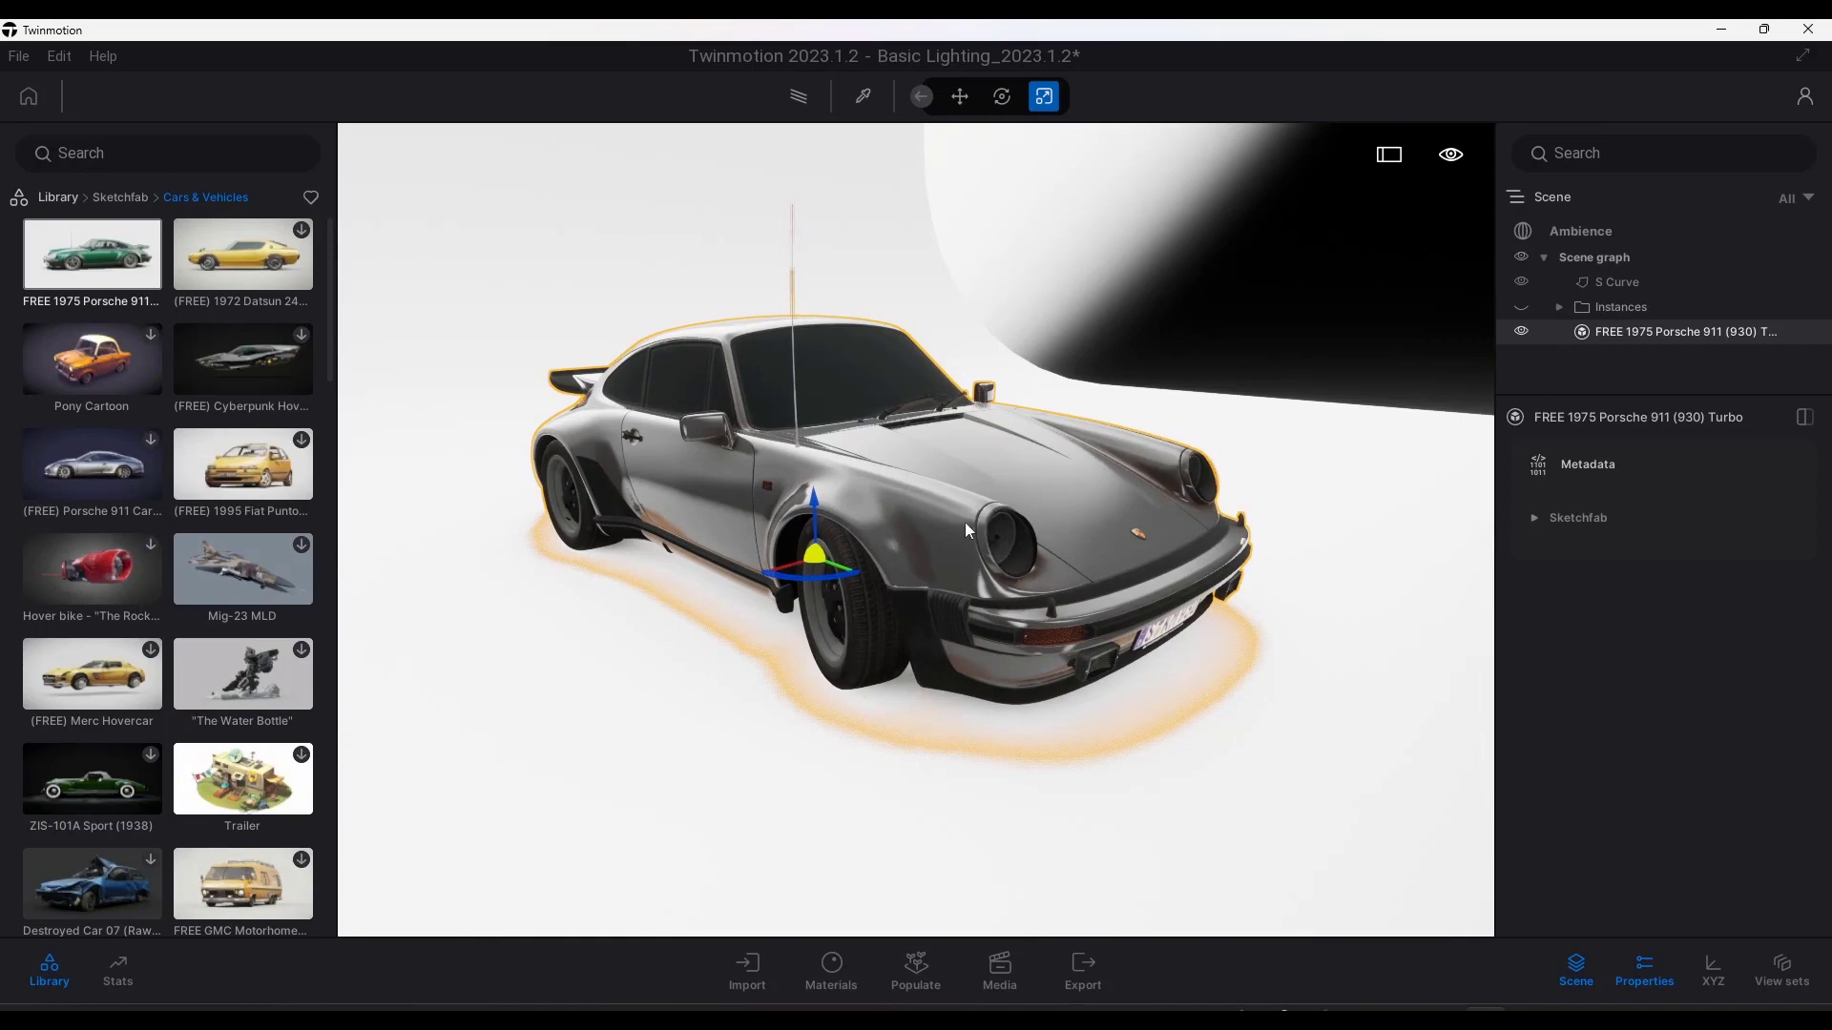
mouse_move(597, 559)
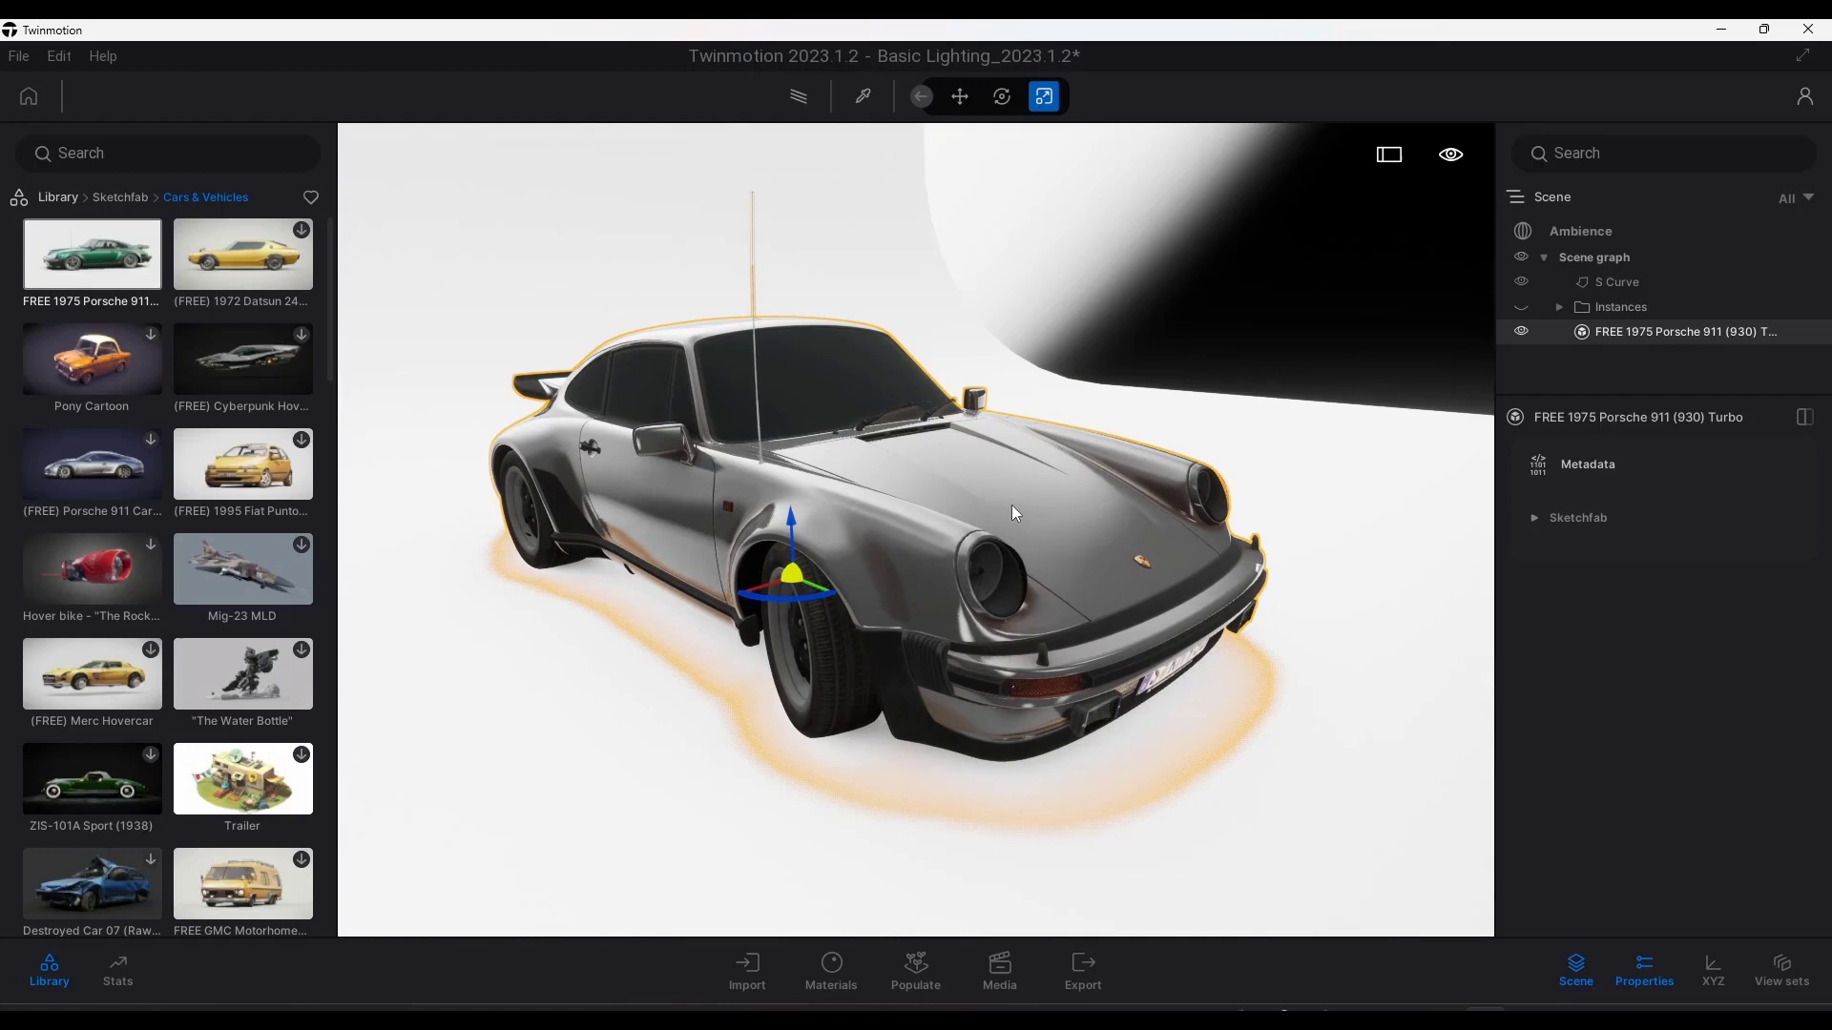
left_click(996, 968)
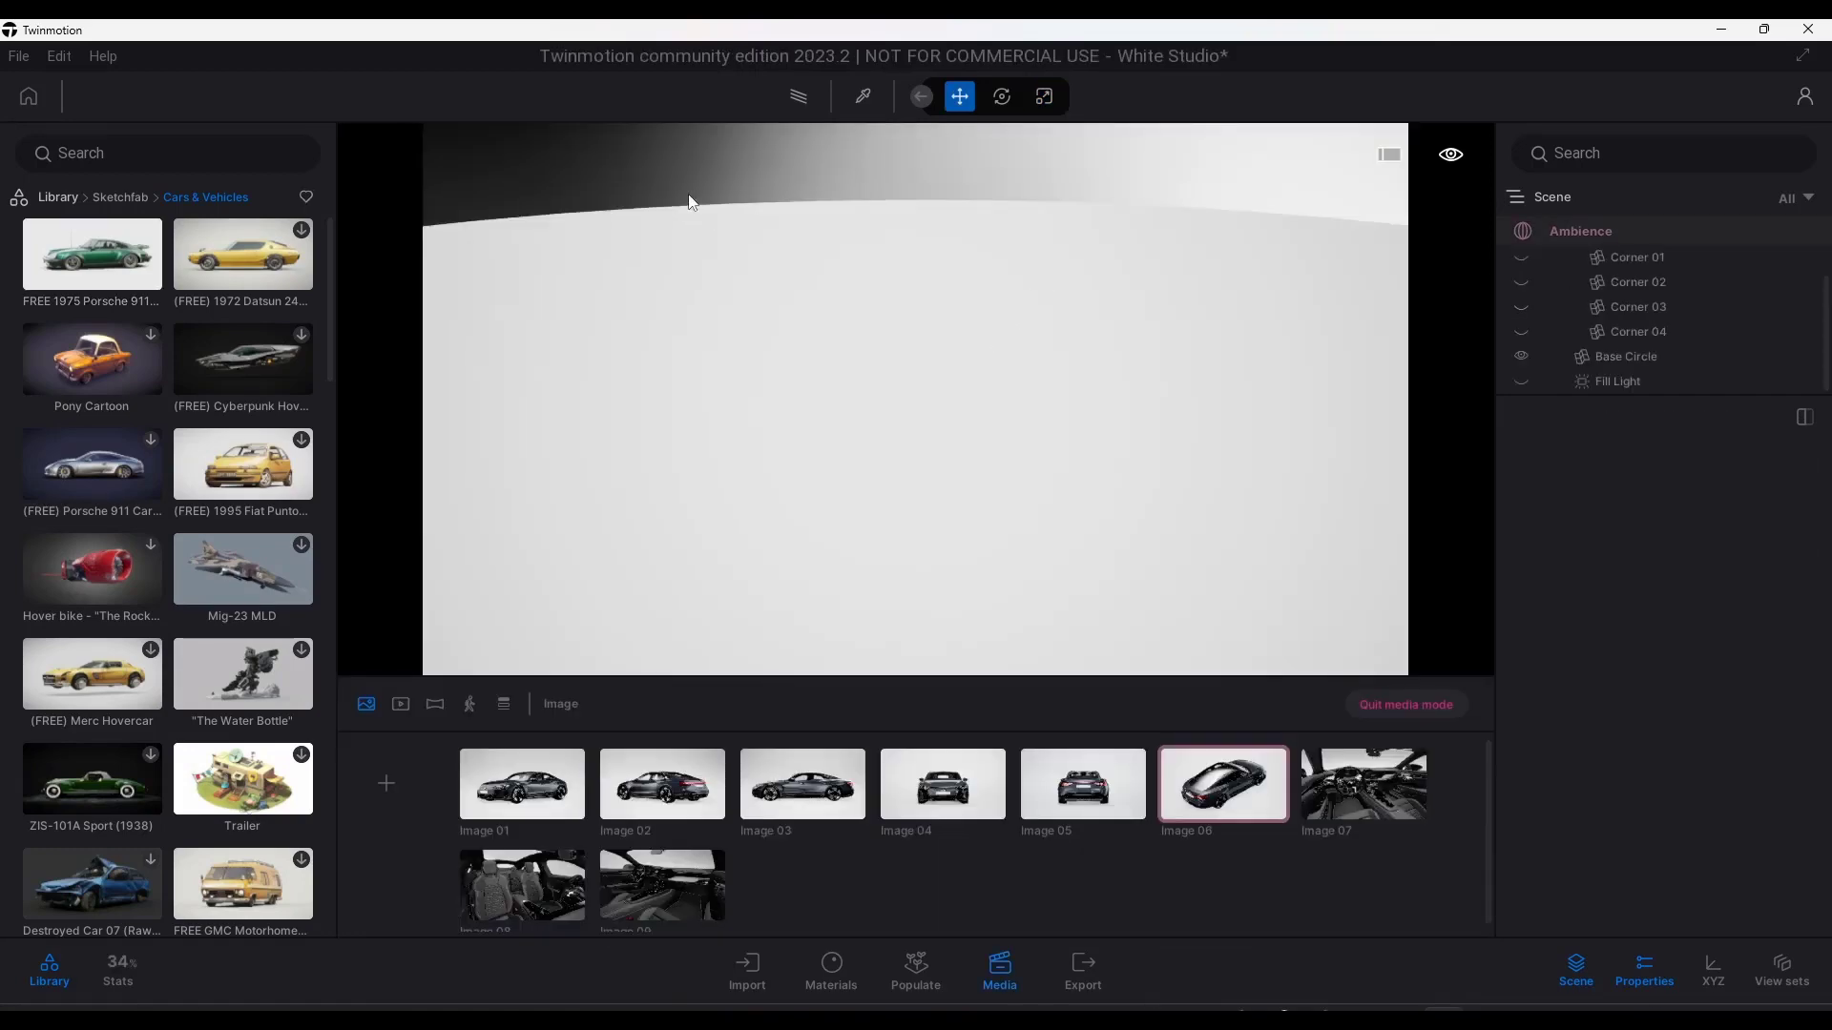
mouse_move(843, 65)
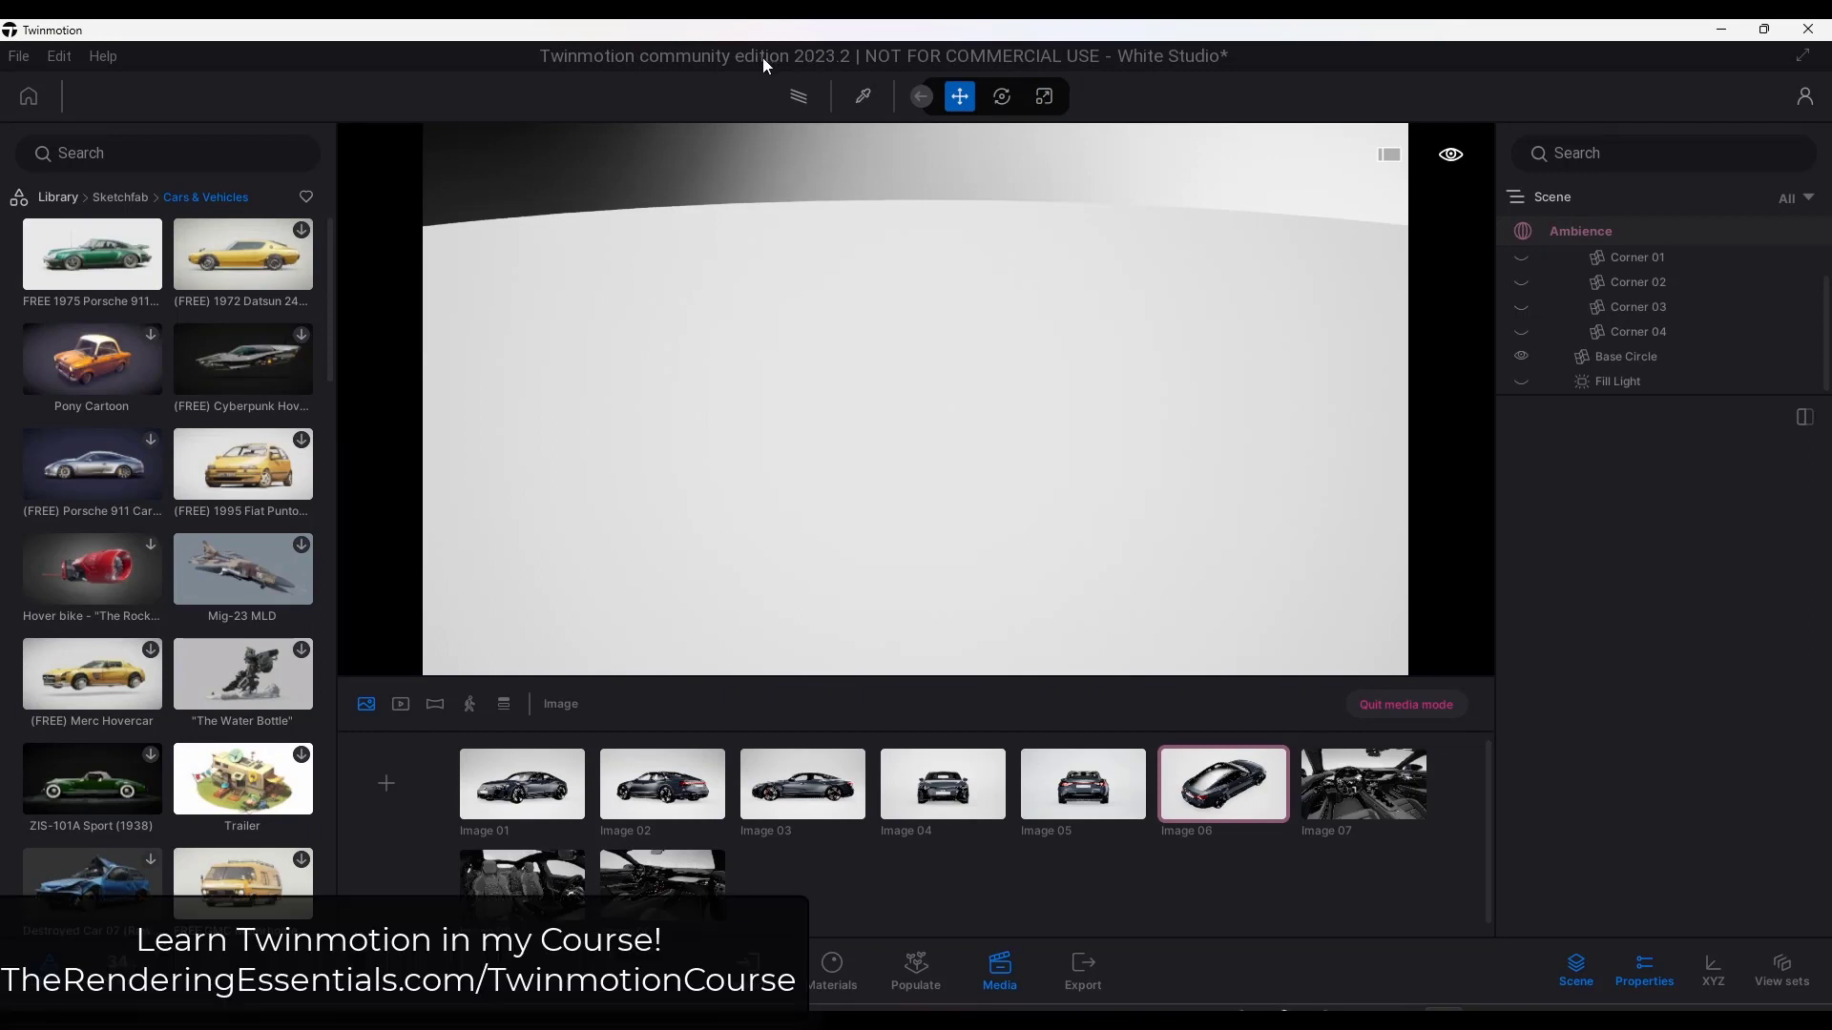
mouse_move(628, 391)
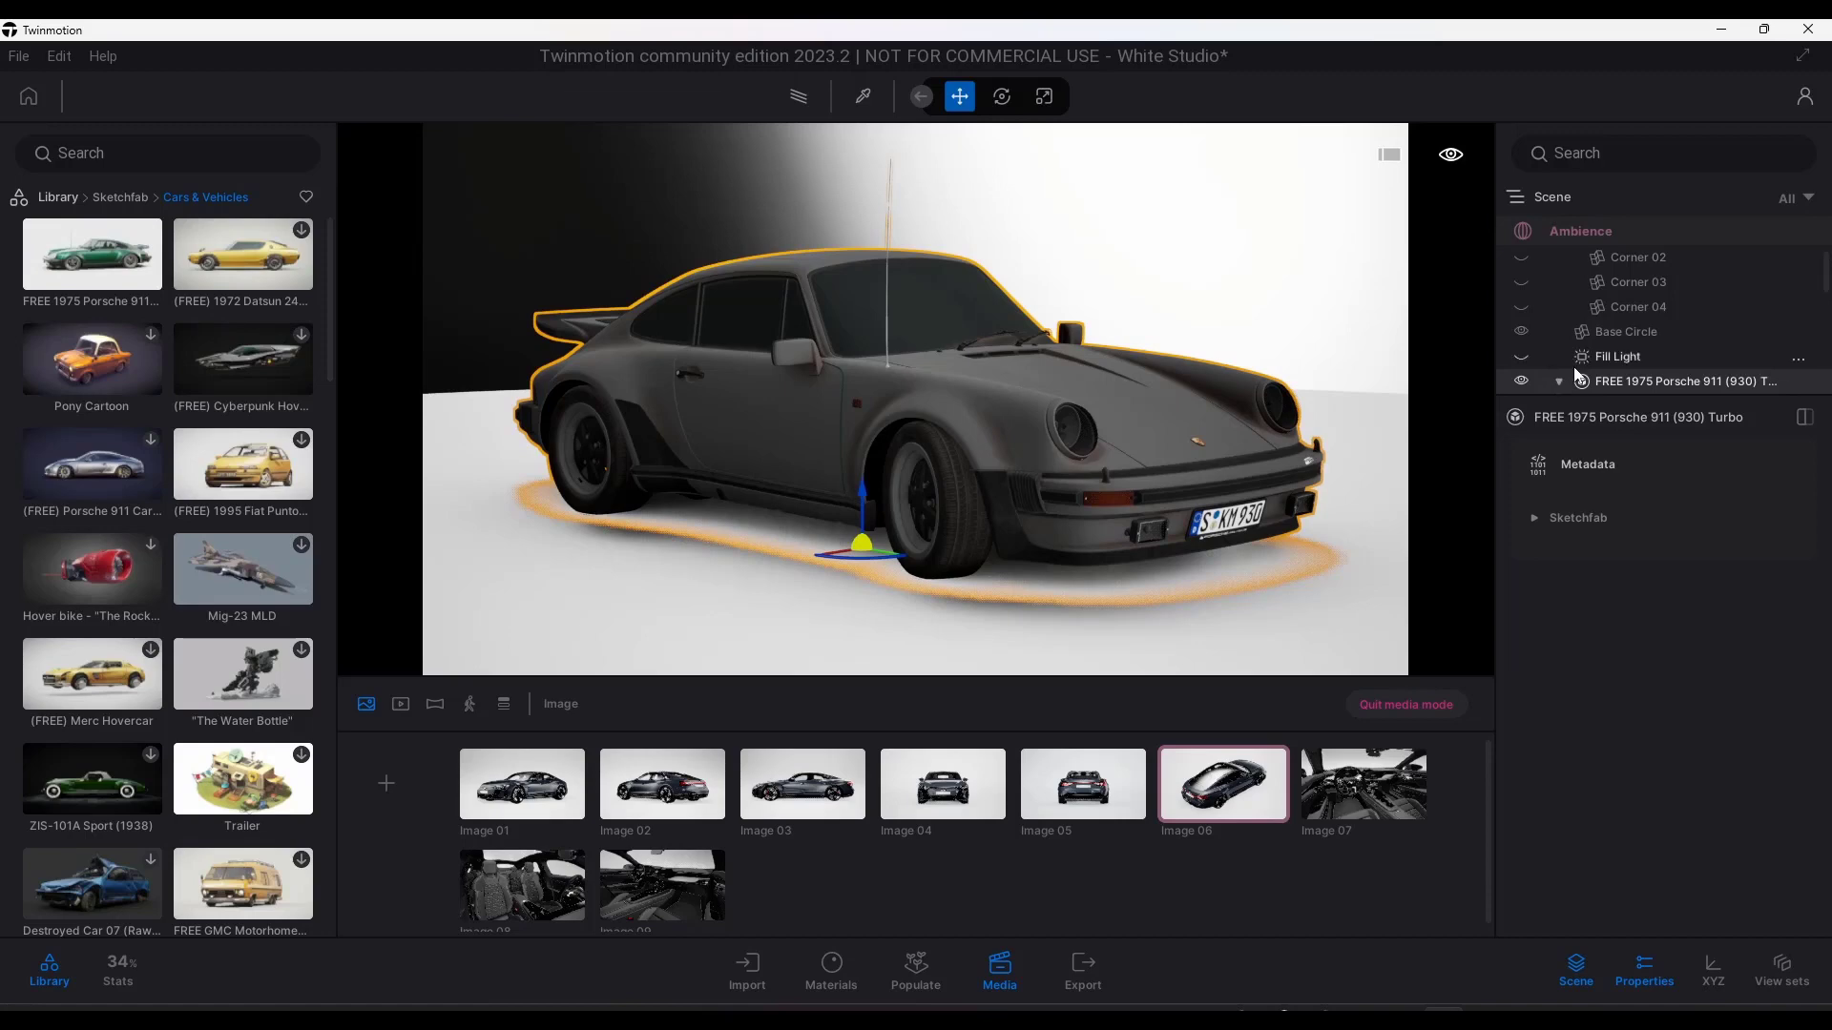
Expand the Porsche's nested parts in the Scene graph and select the body for dark green paint.
left_click(1559, 382)
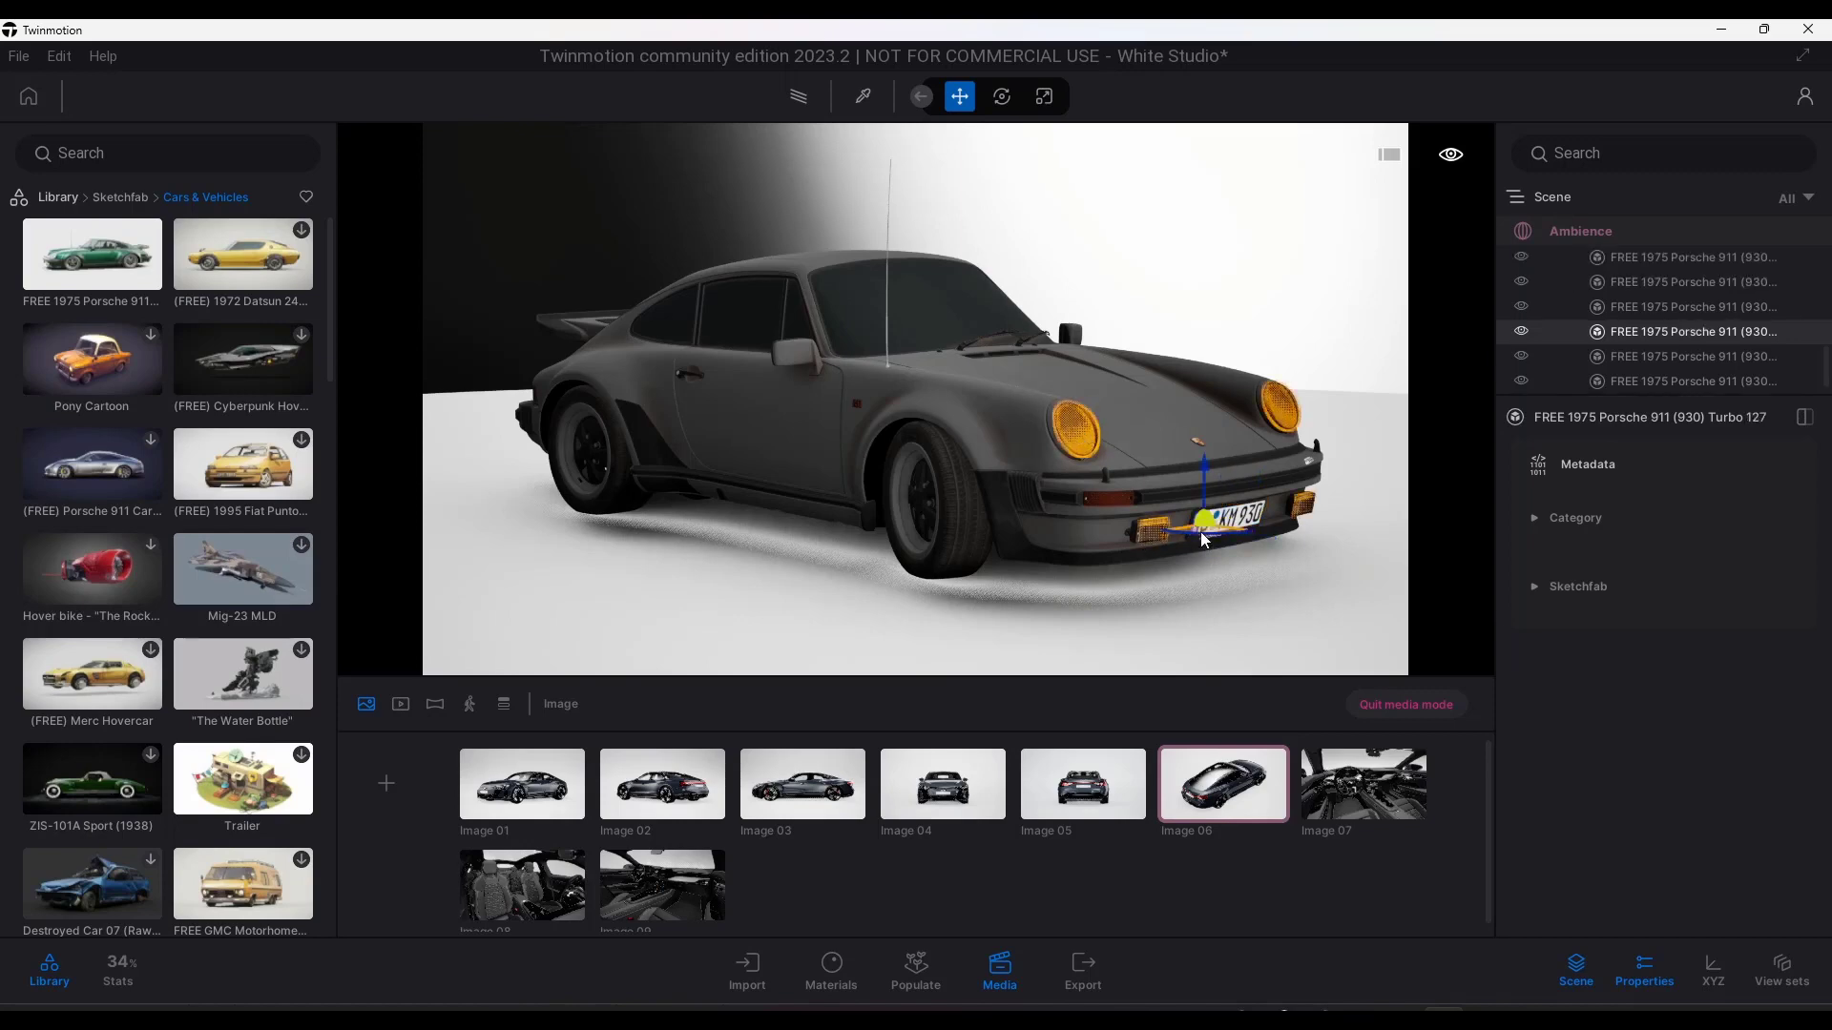
left_click(923, 513)
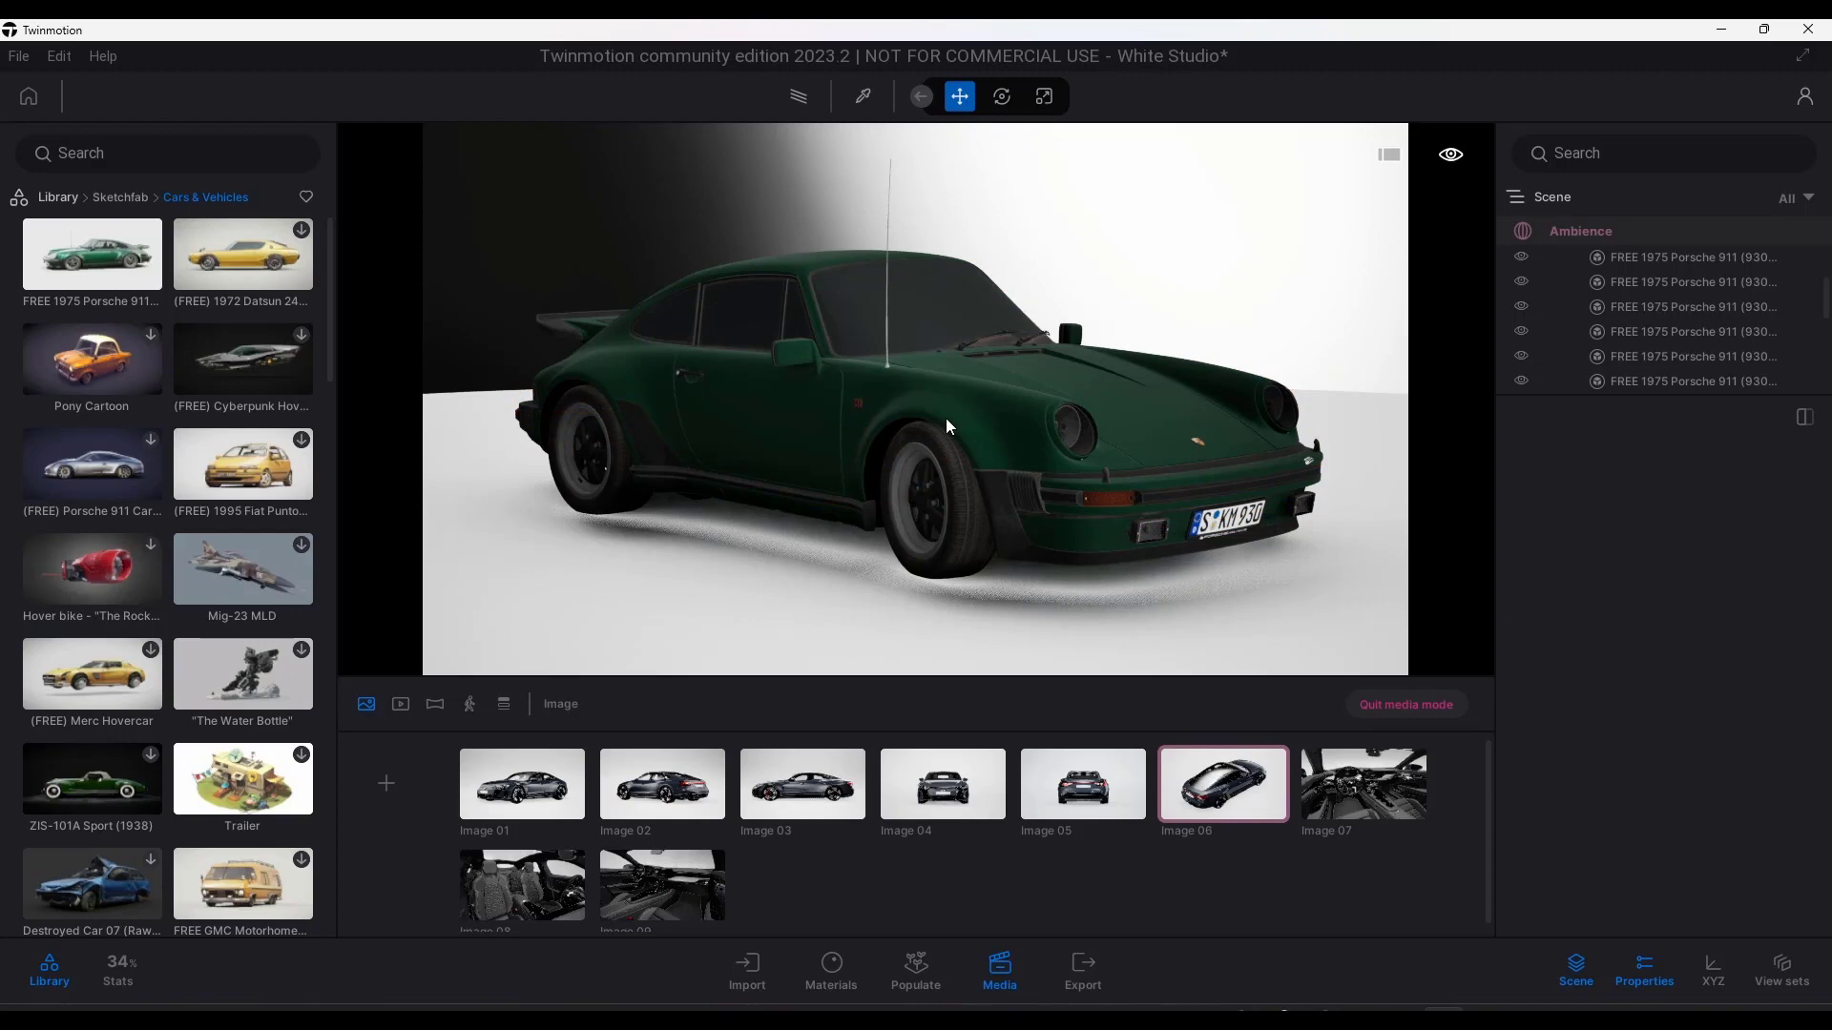
mouse_move(975, 403)
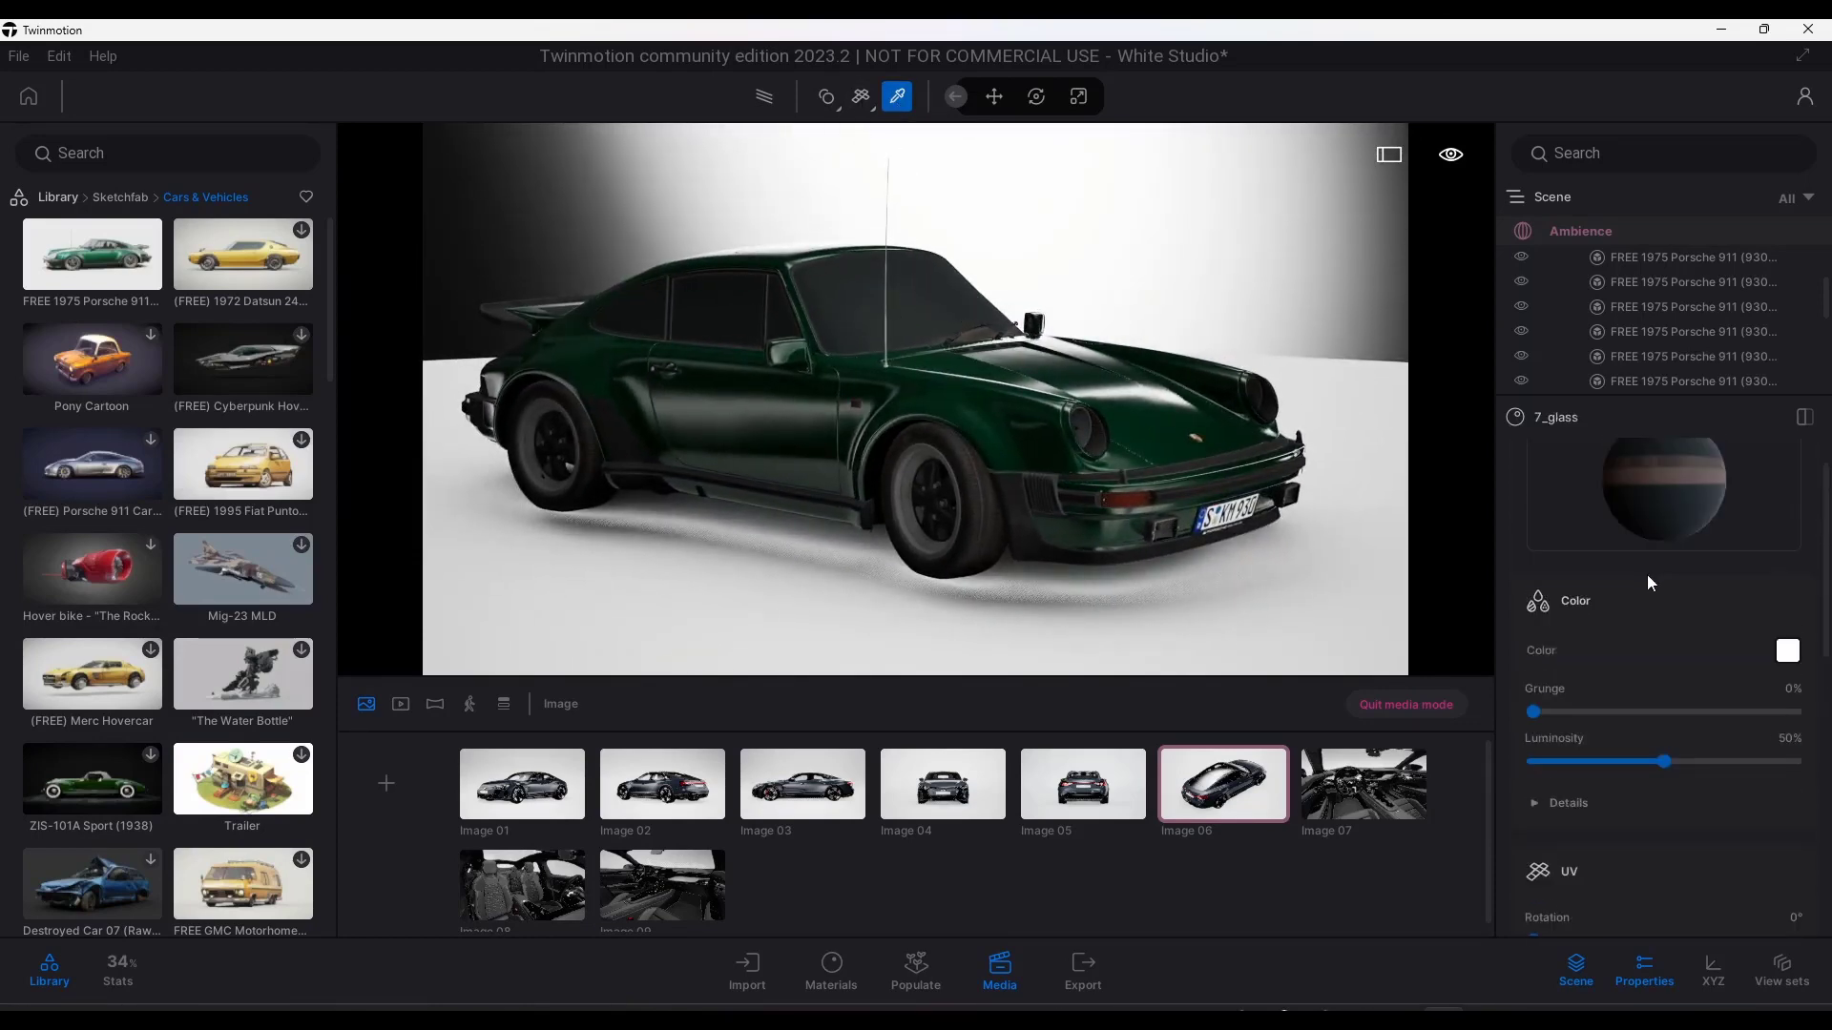
Browse the scene materials and the Glass library to apply Clear glass to the windows.
left_click(830, 970)
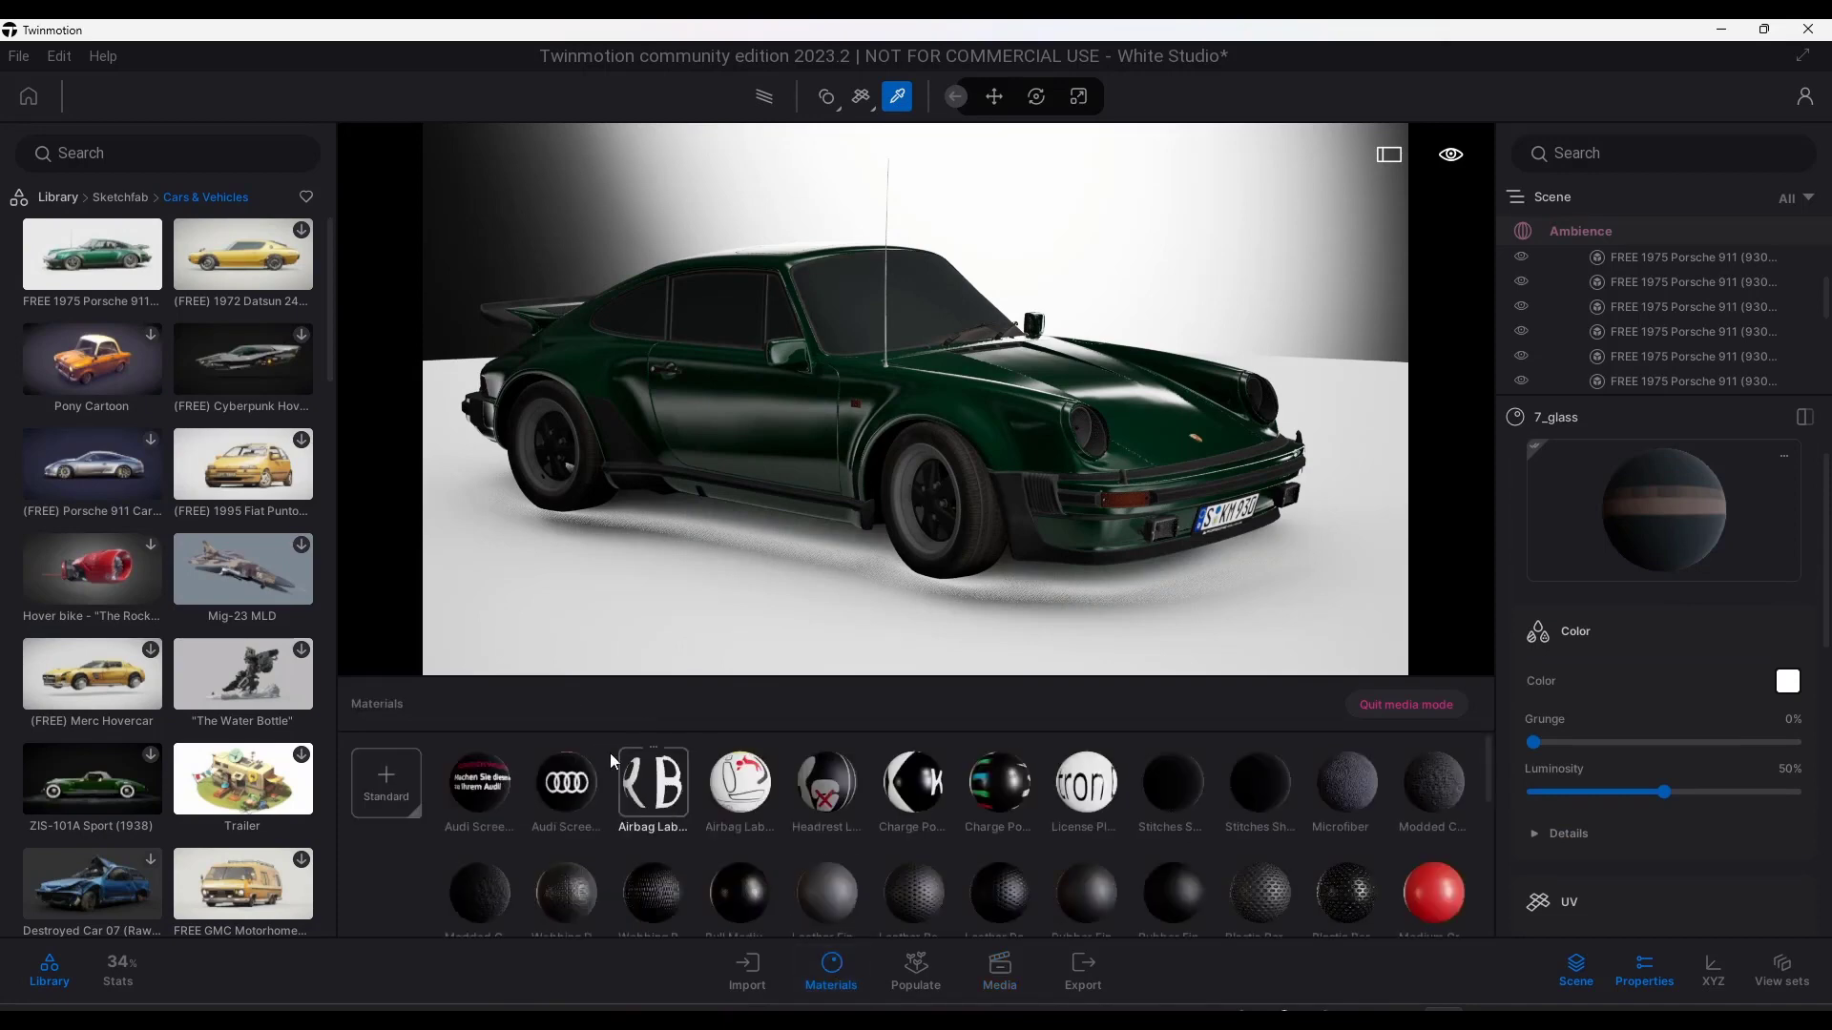
scroll("down", 3)
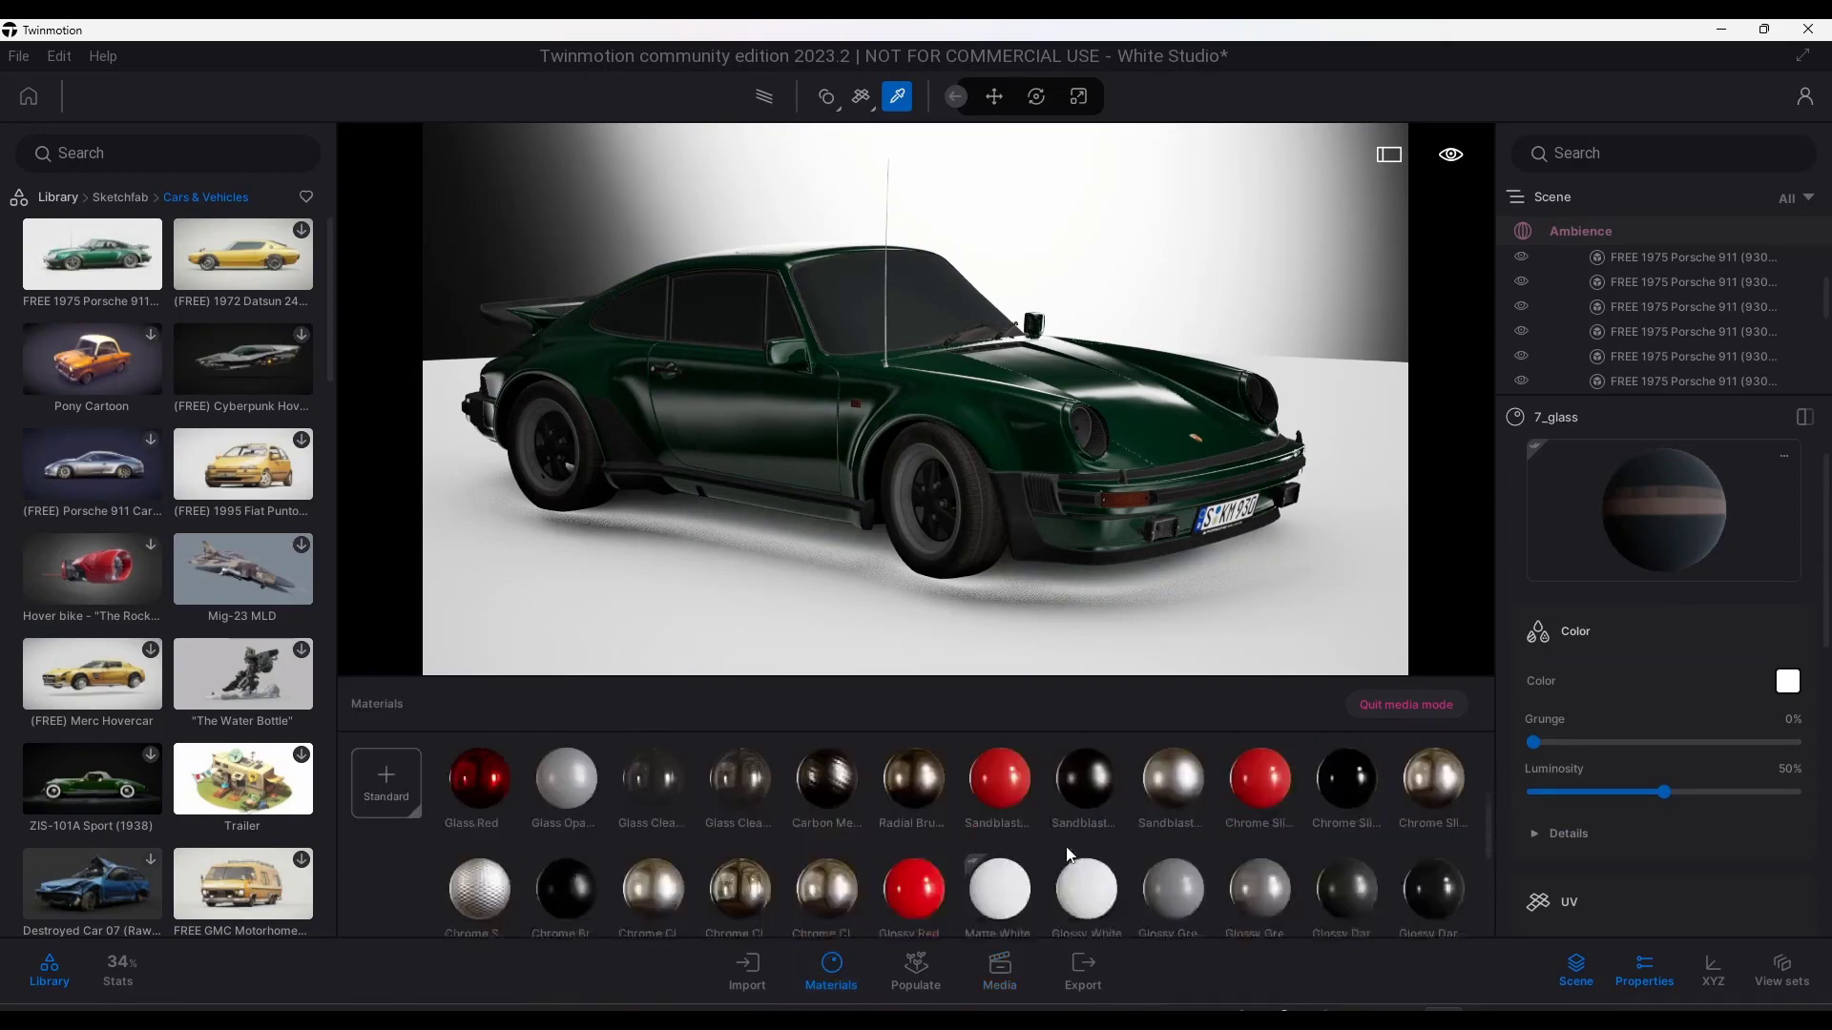
left_click(55, 196)
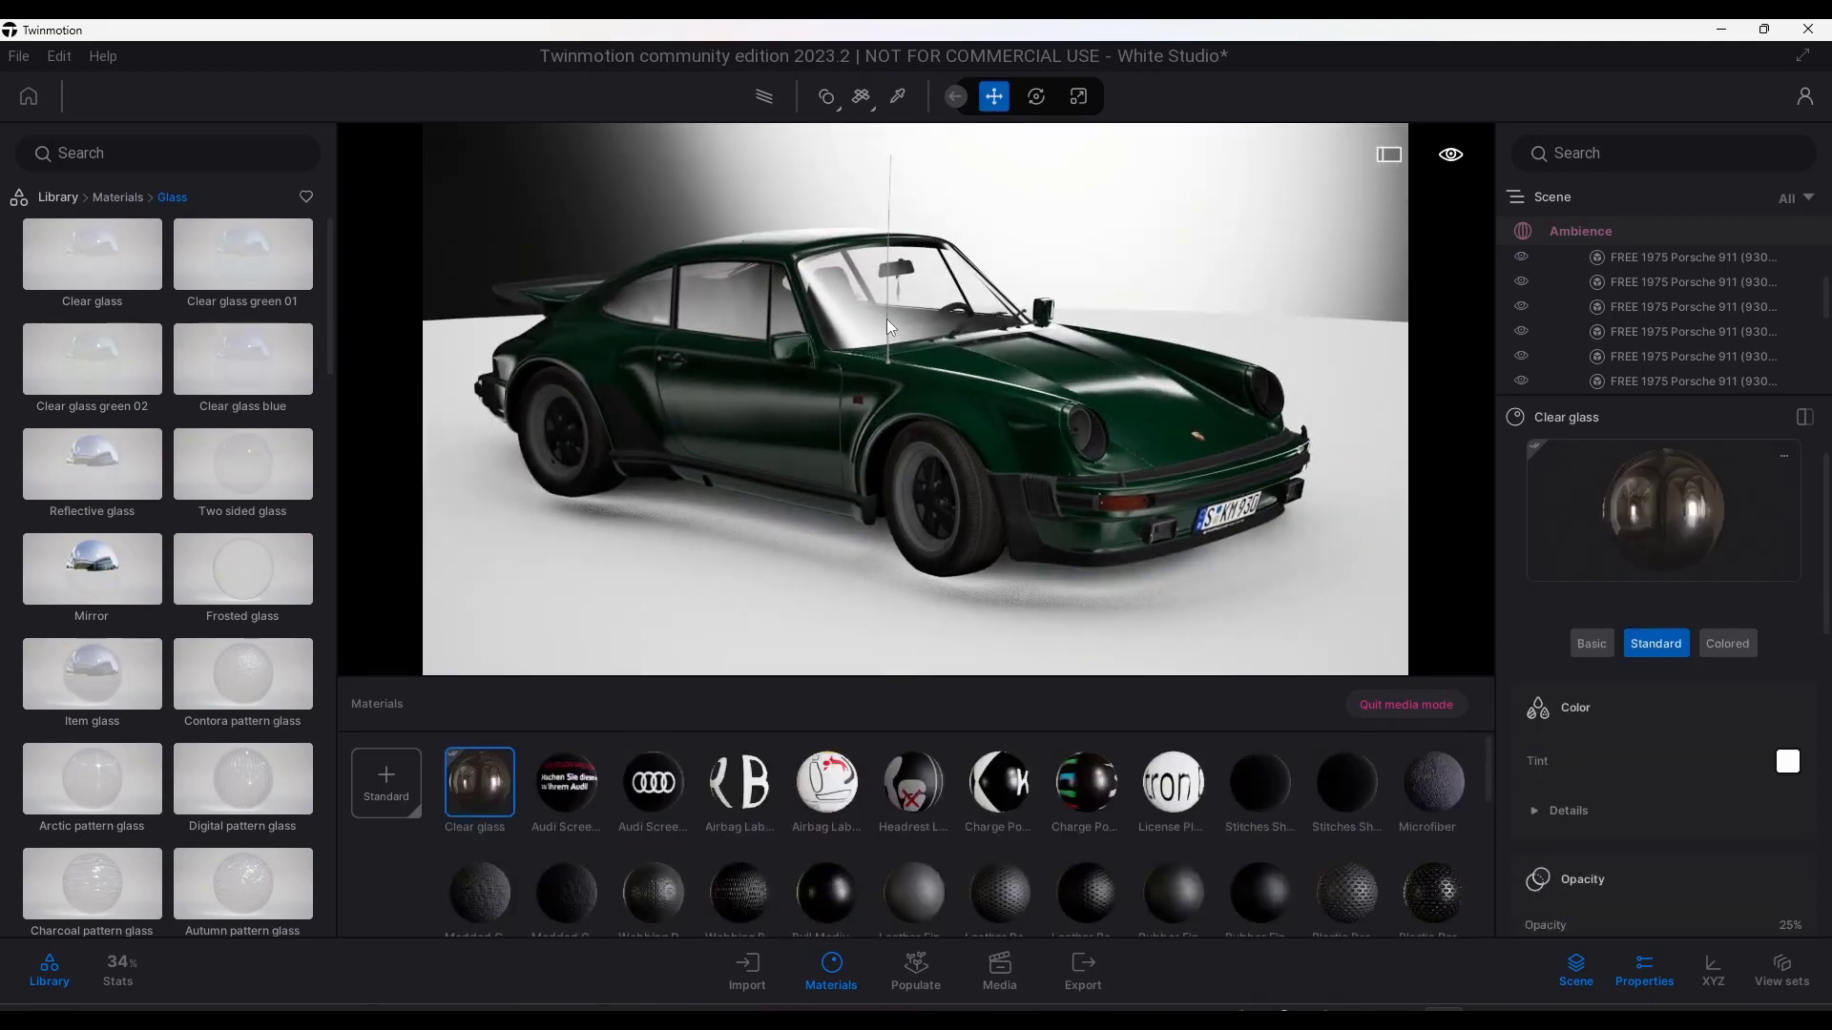
left_click(876, 351)
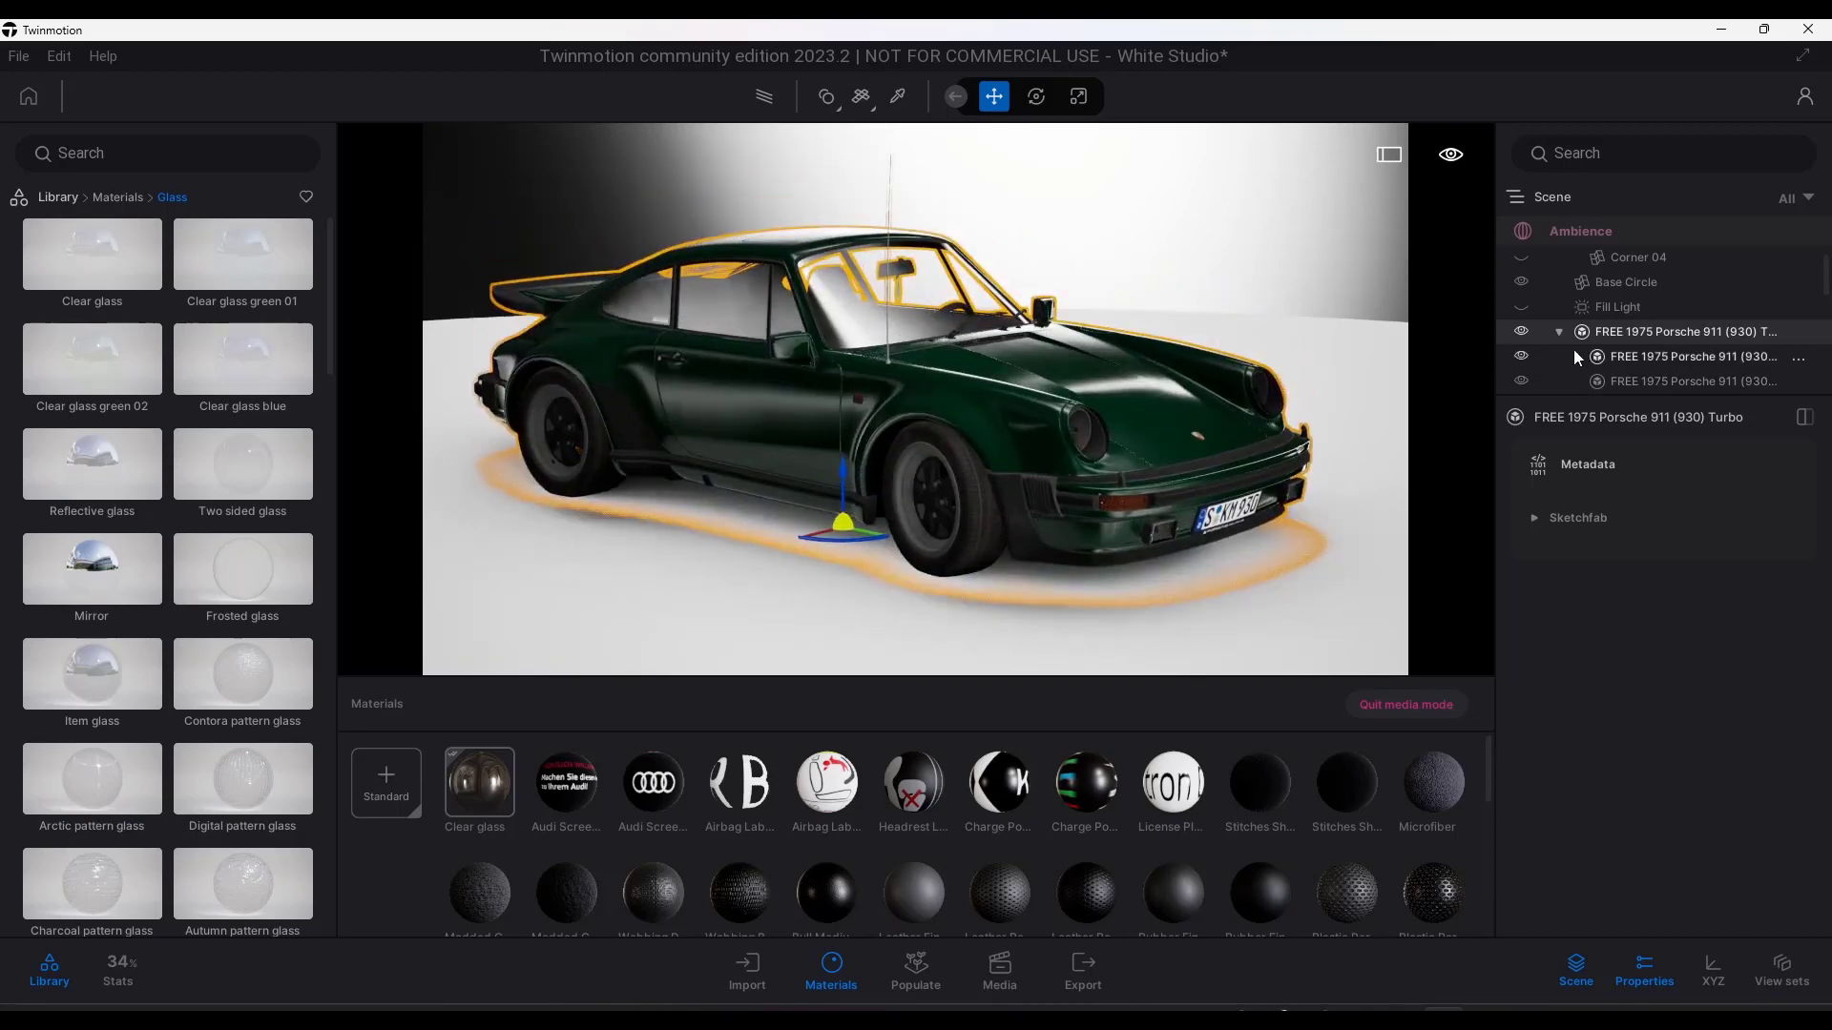
left_click(1558, 332)
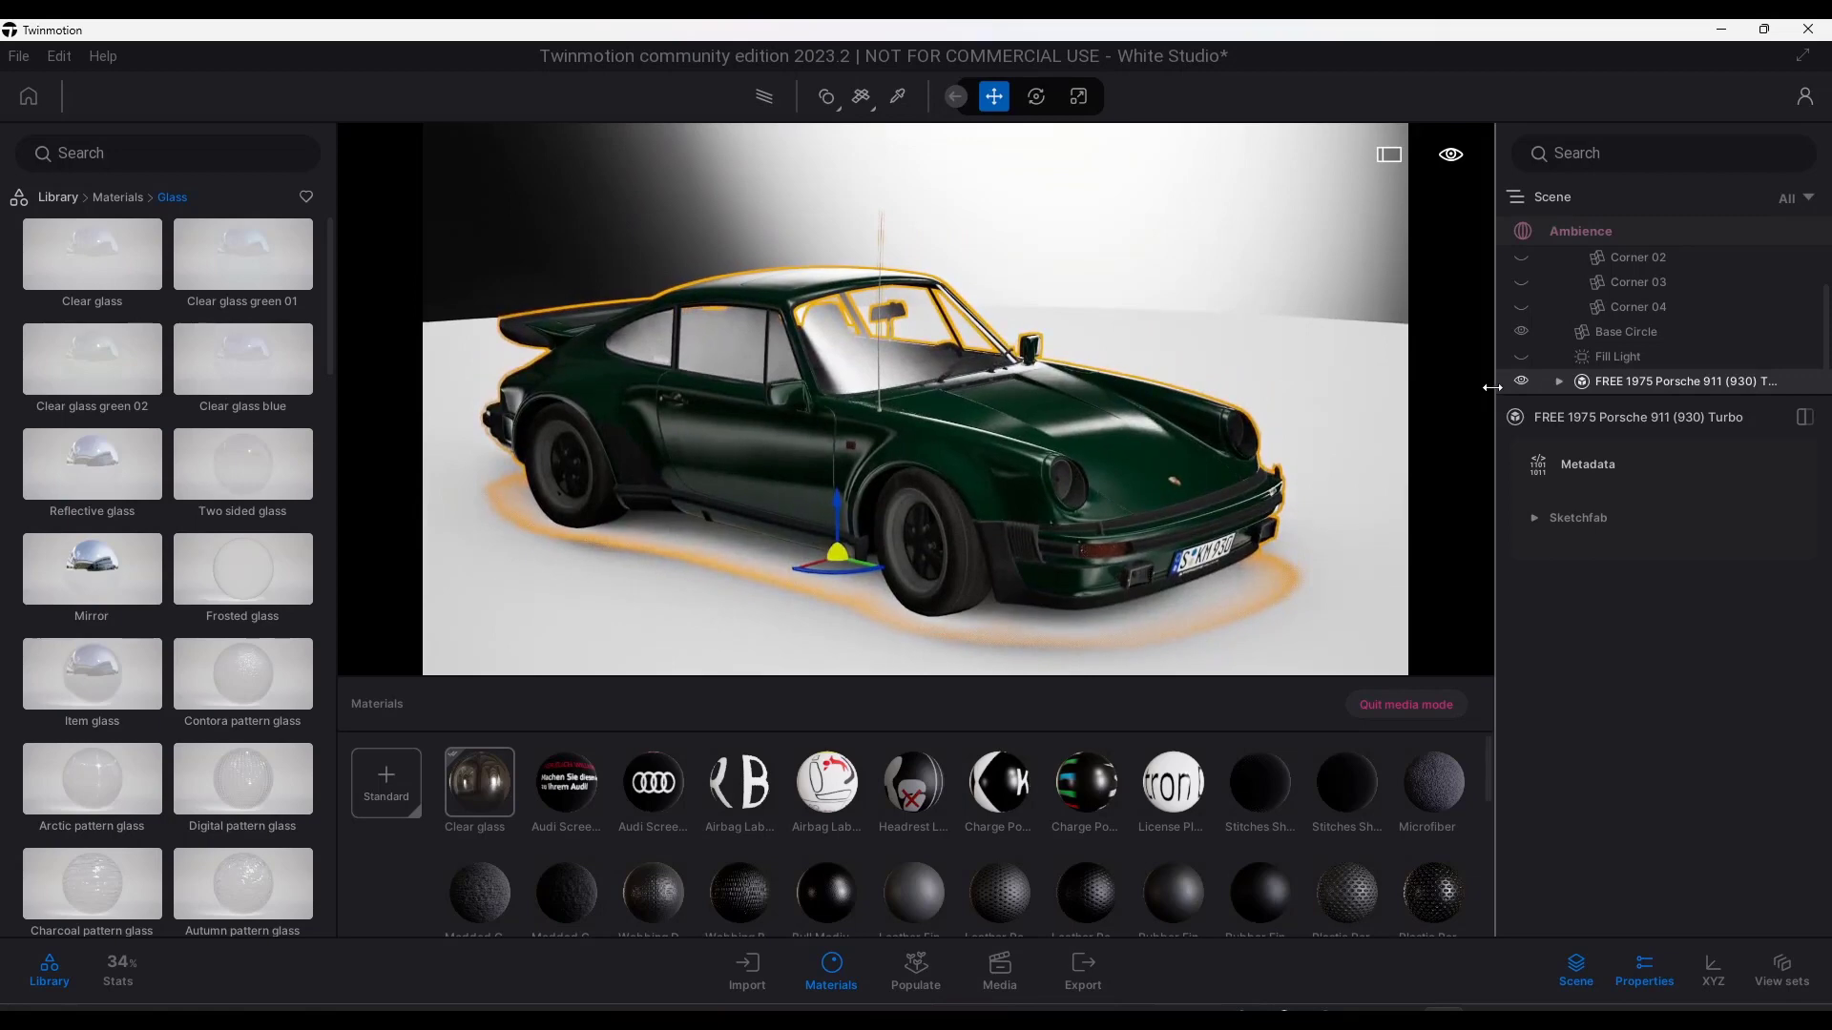
left_click(1559, 382)
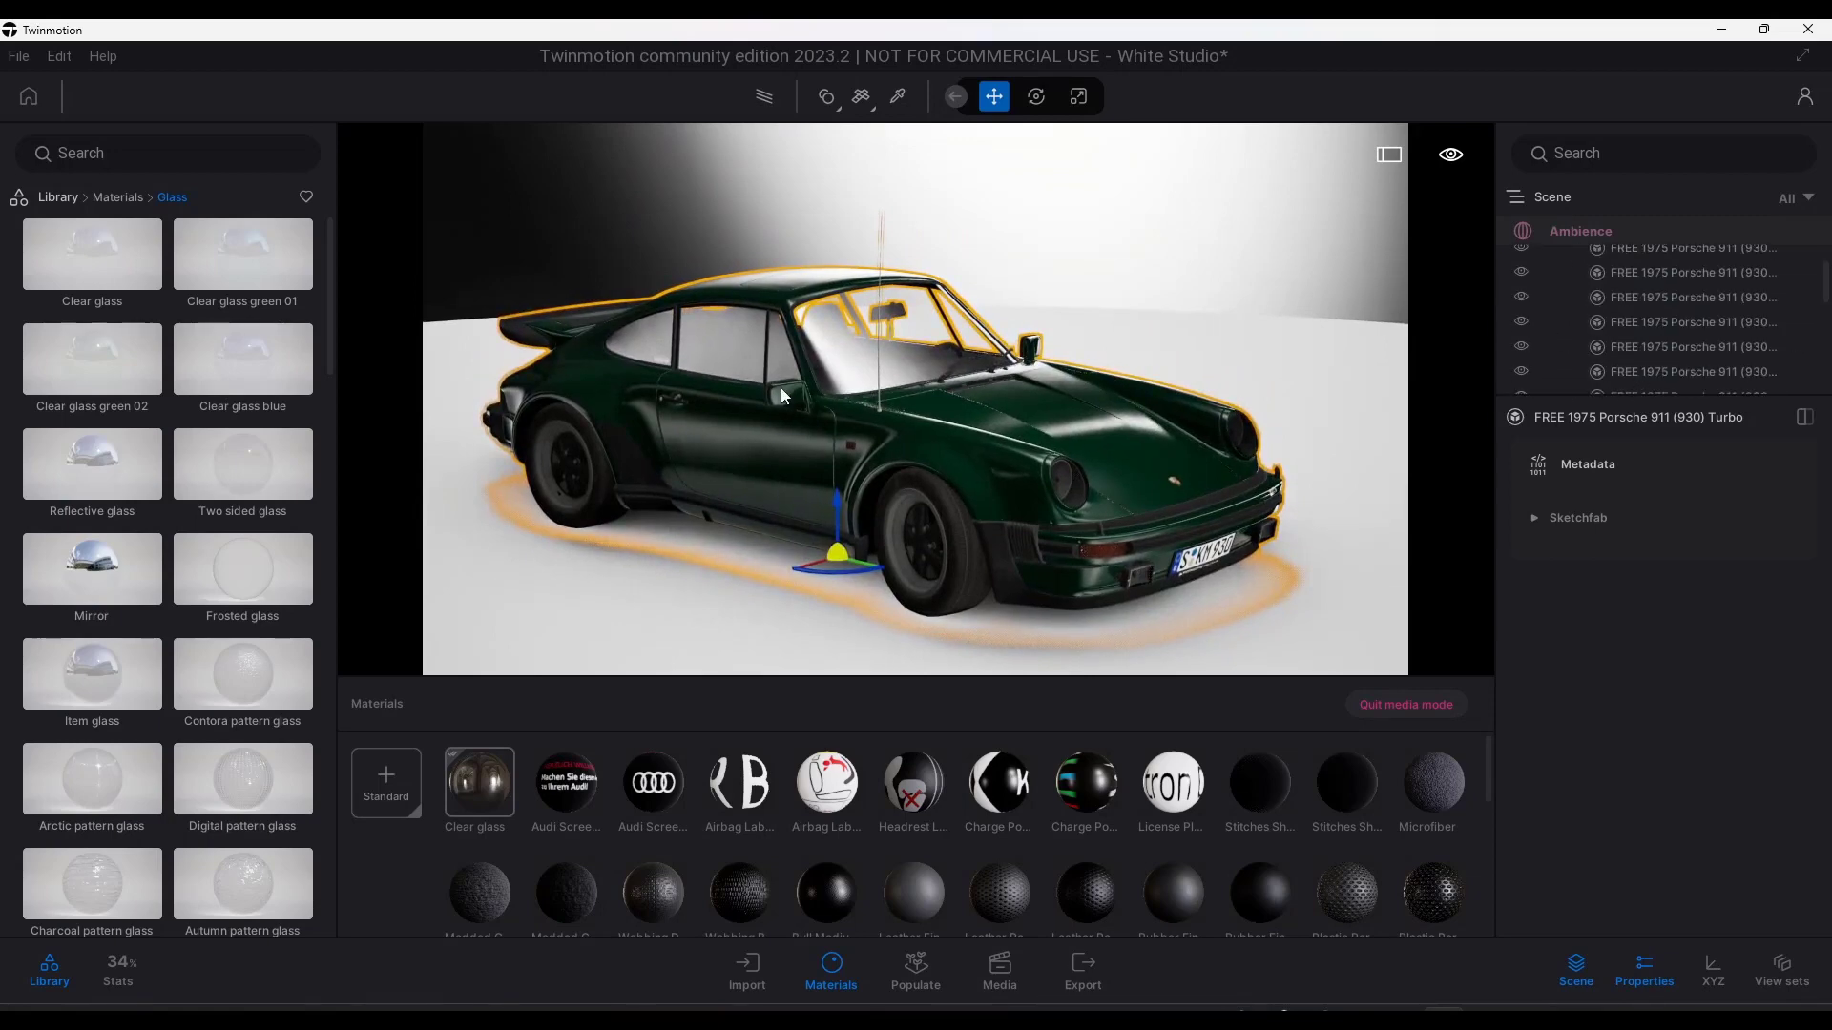